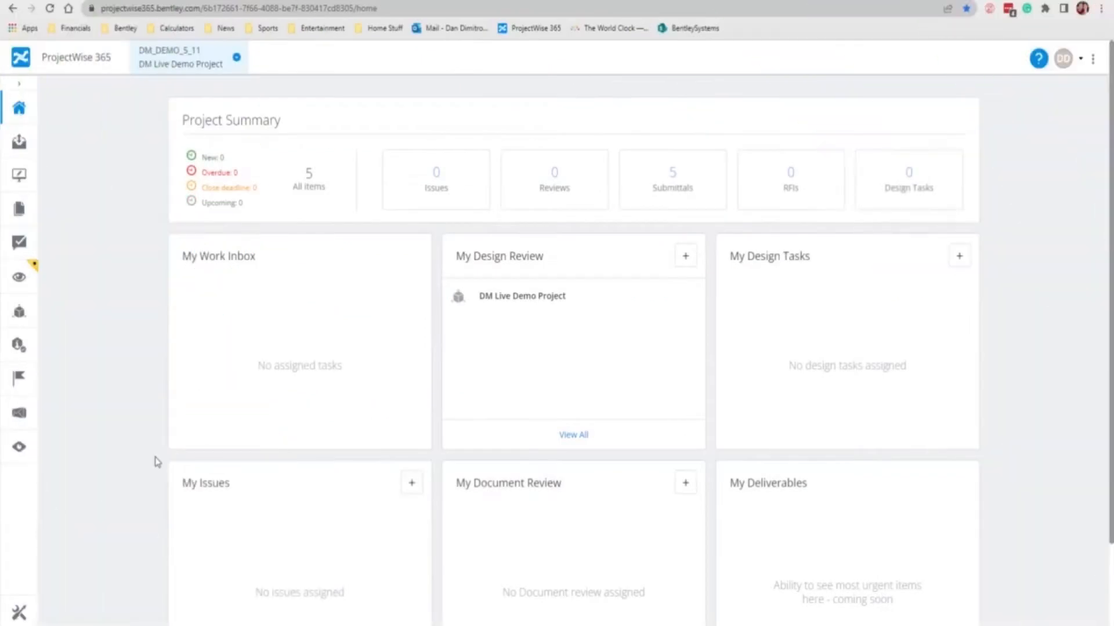
pyautogui.moveTo(150, 460)
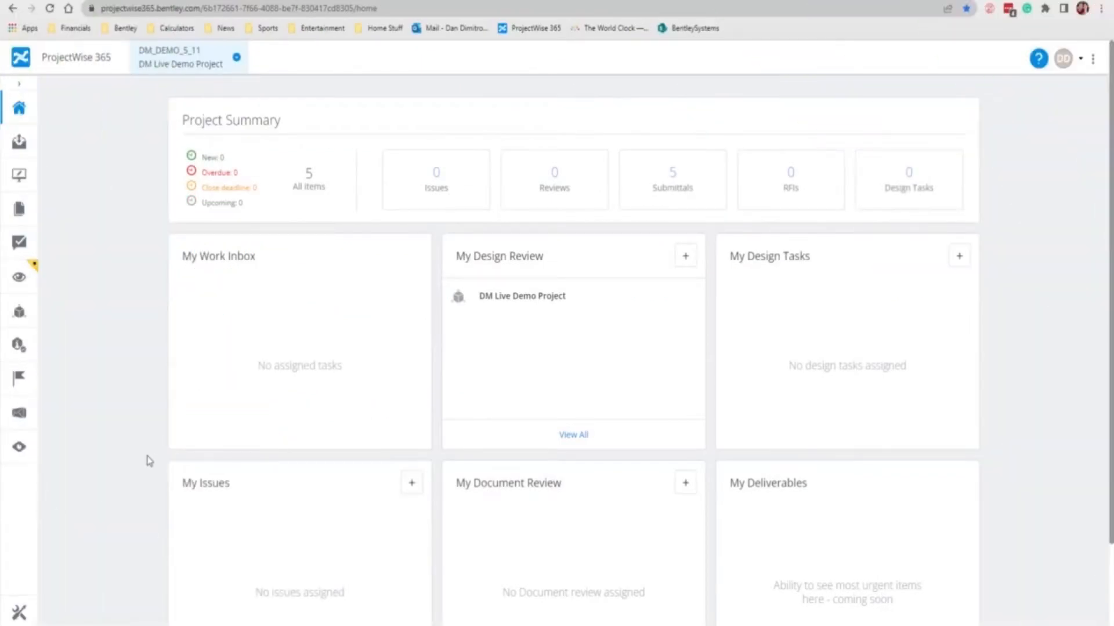
pyautogui.moveTo(20, 612)
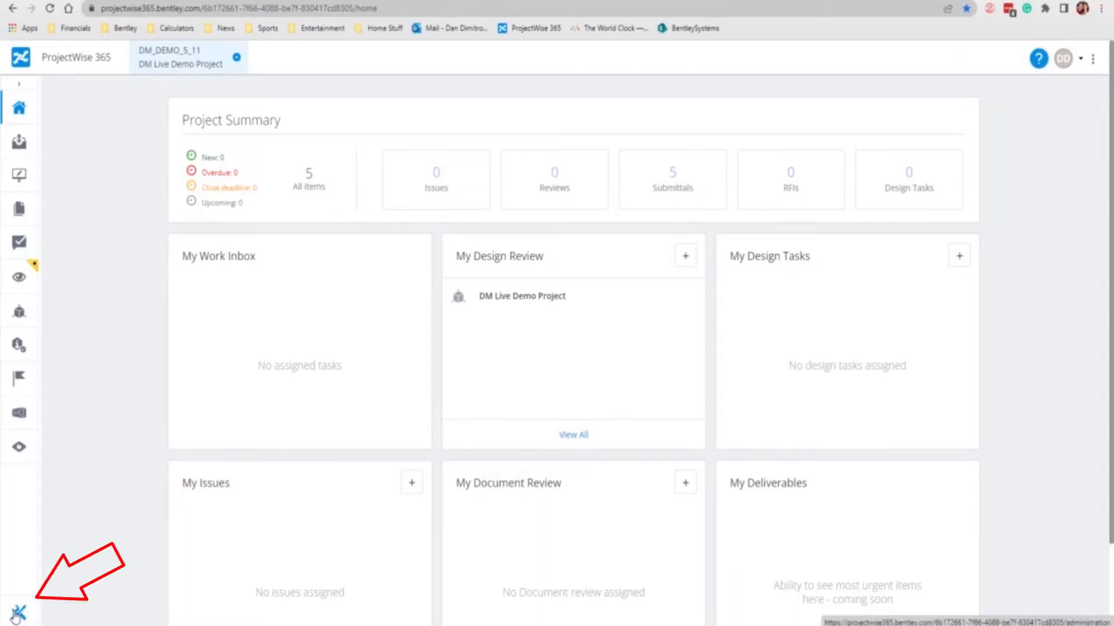
# Reach the Deliverables management notification Sender and format settings in project administration.
pyautogui.click(20, 612)
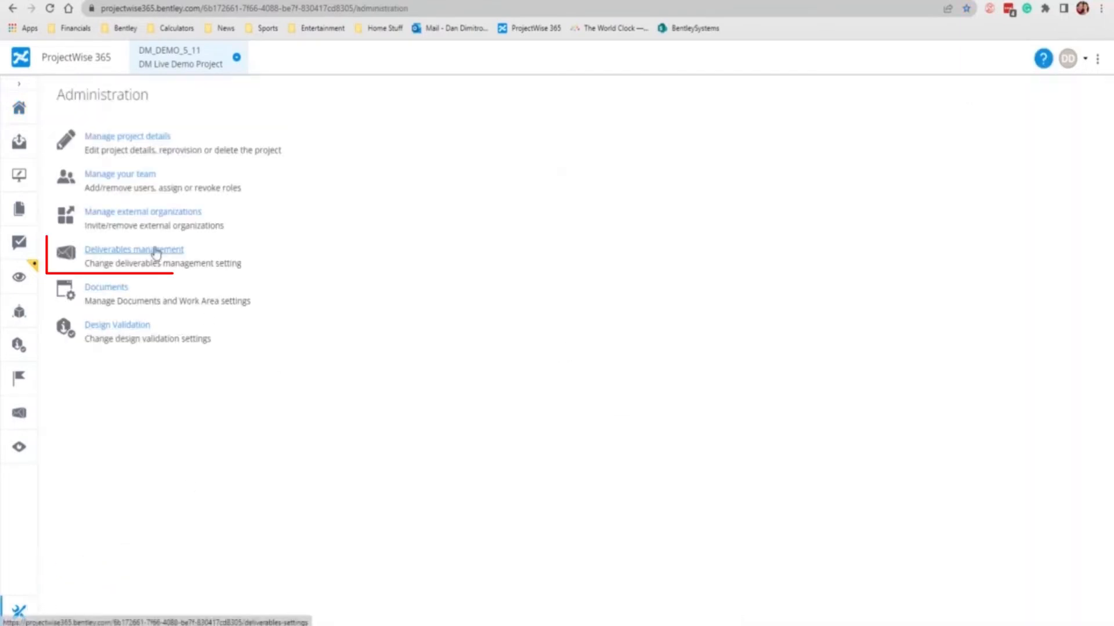
pyautogui.click(133, 249)
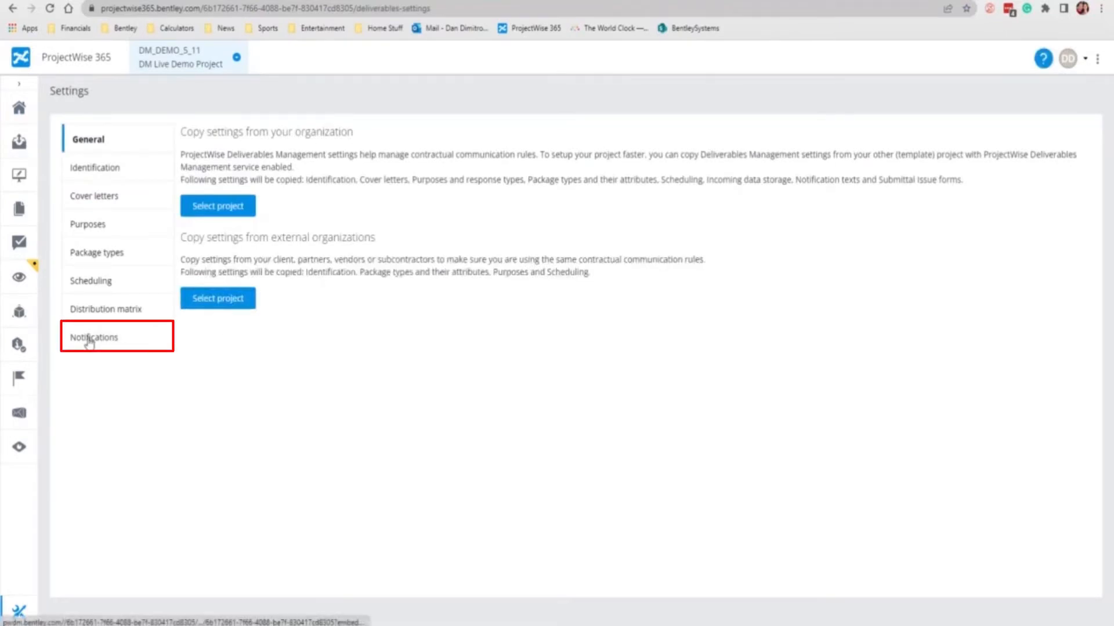
pyautogui.click(94, 337)
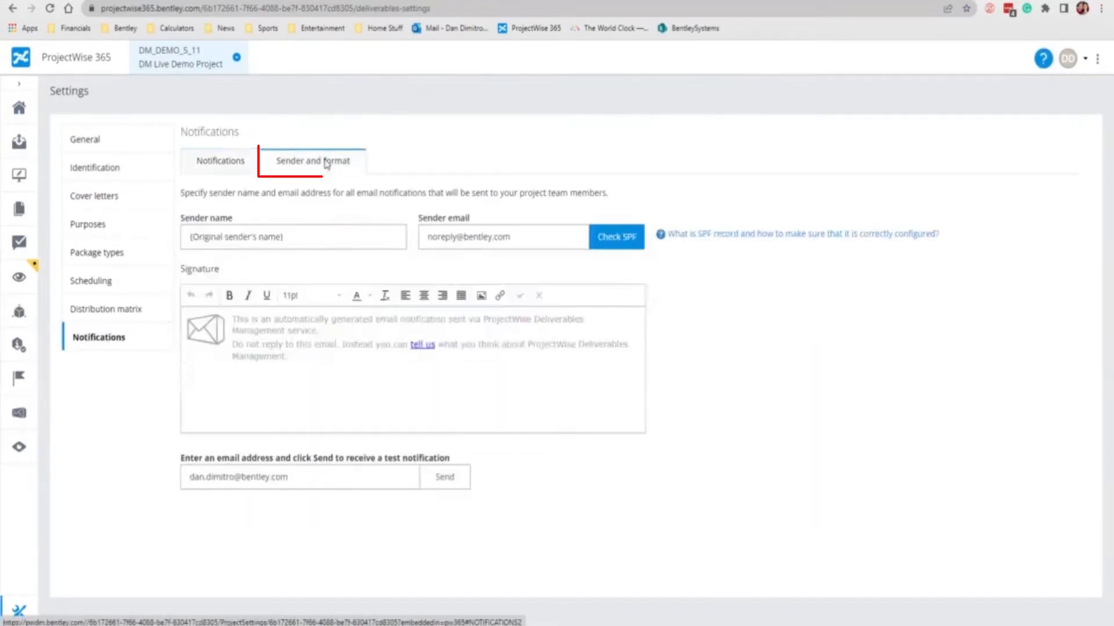
pyautogui.moveTo(435, 237)
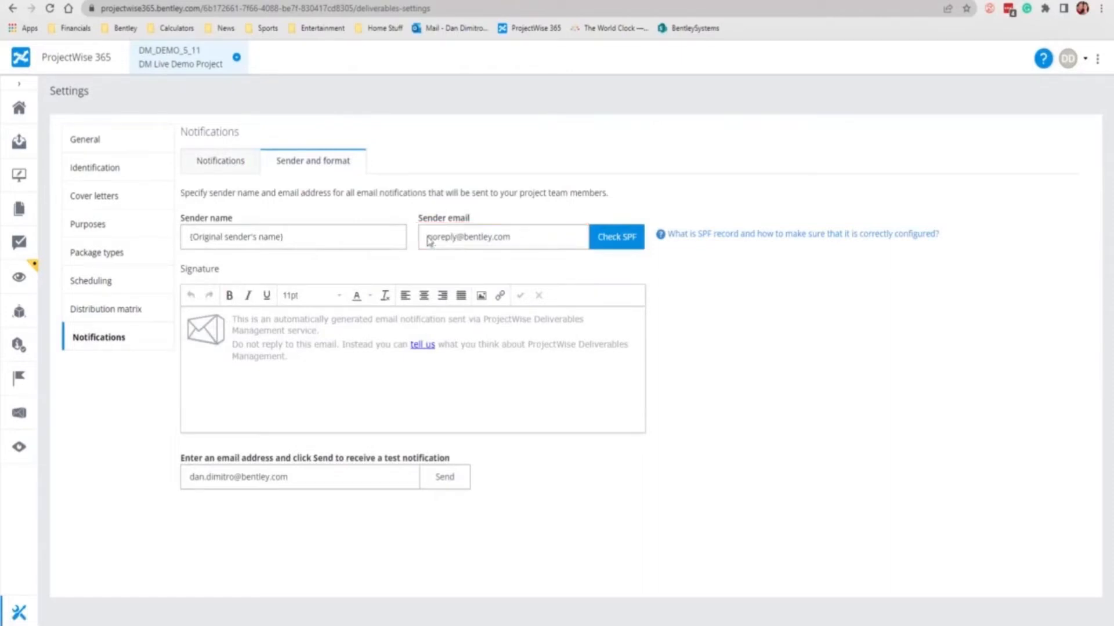
# Change the sender email domain to yourcompany.com and send a test notification.
pyautogui.click(502, 236)
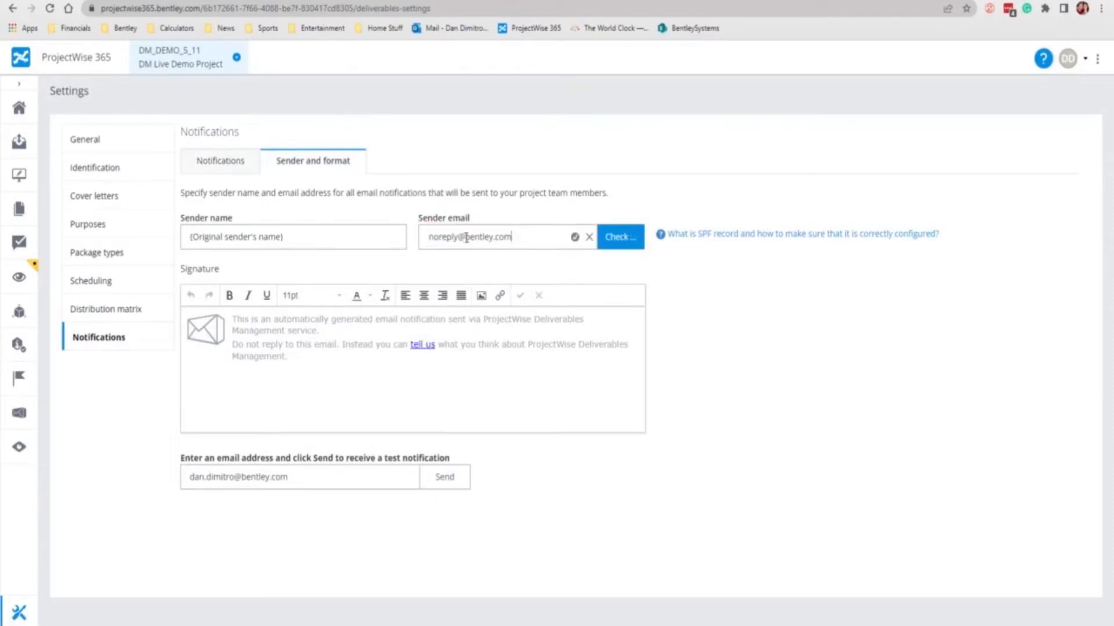
pyautogui.doubleClick(478, 236)
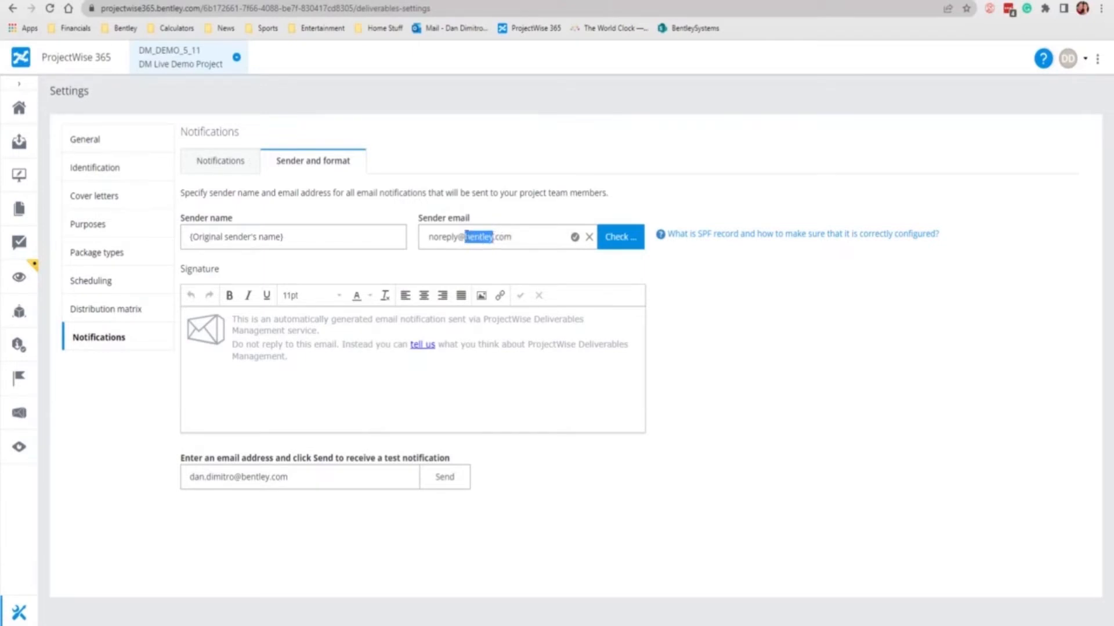
pyautogui.click(466, 237)
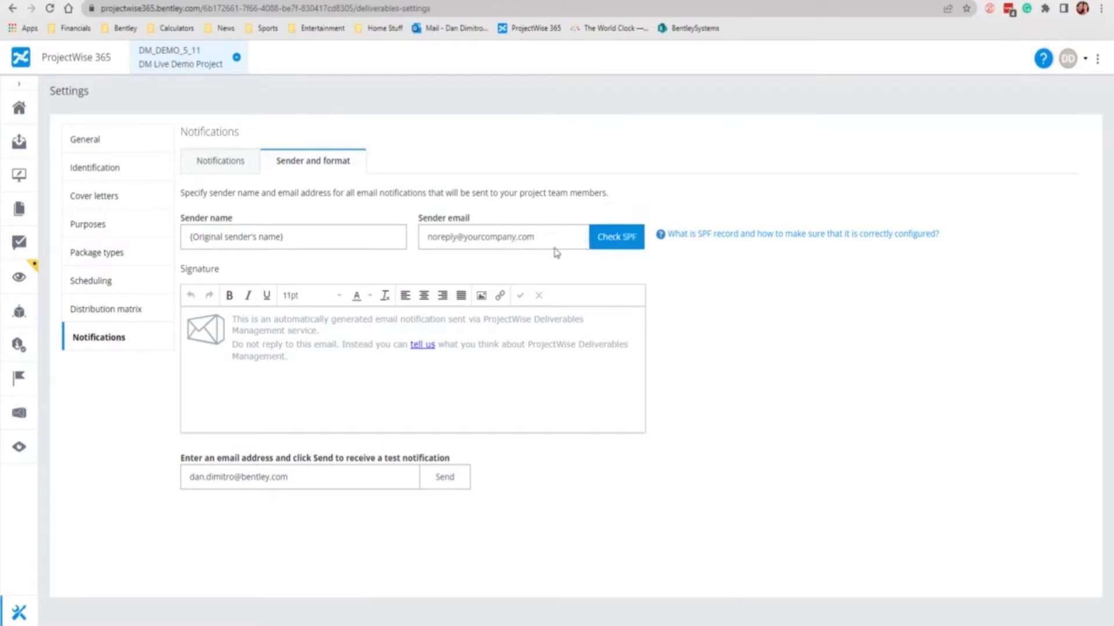
pyautogui.moveTo(482, 268)
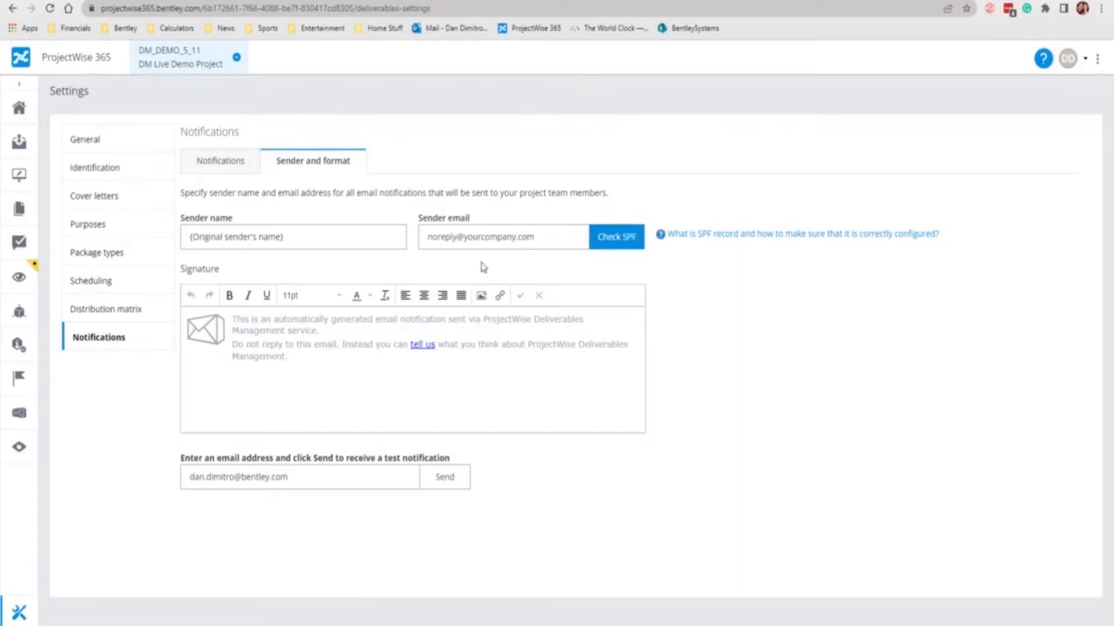
pyautogui.click(444, 476)
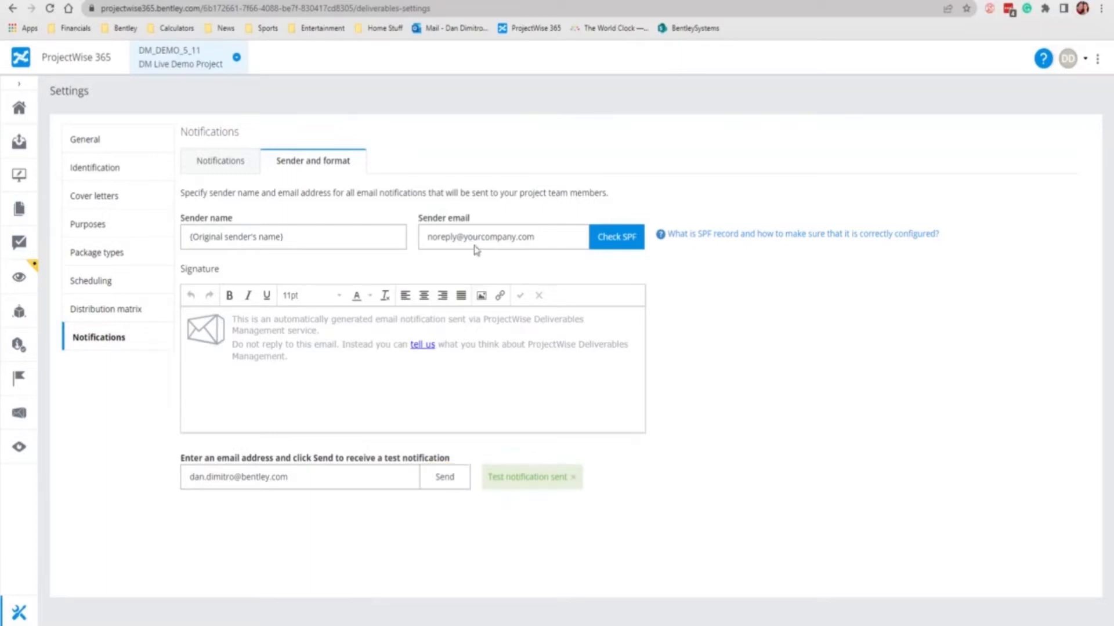
pyautogui.moveTo(476, 254)
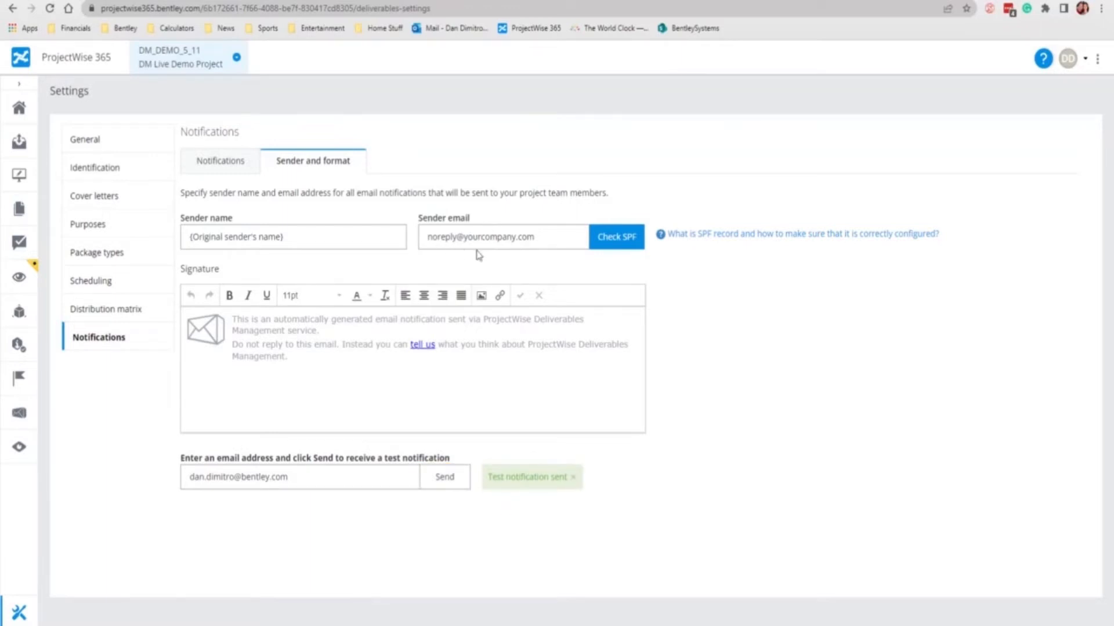
pyautogui.moveTo(606, 287)
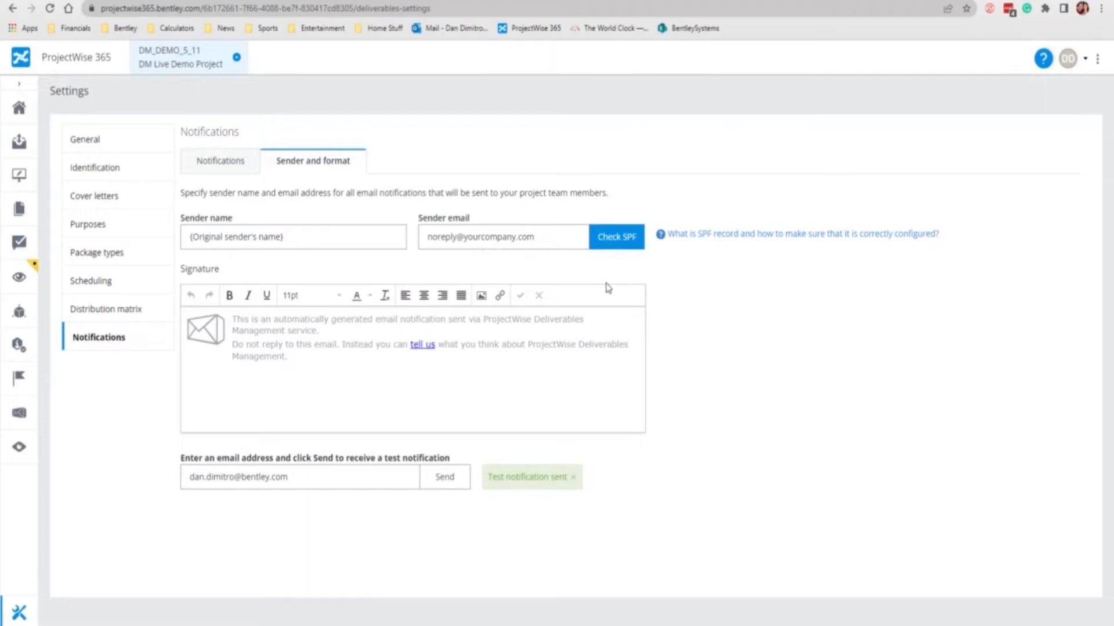
pyautogui.moveTo(495, 281)
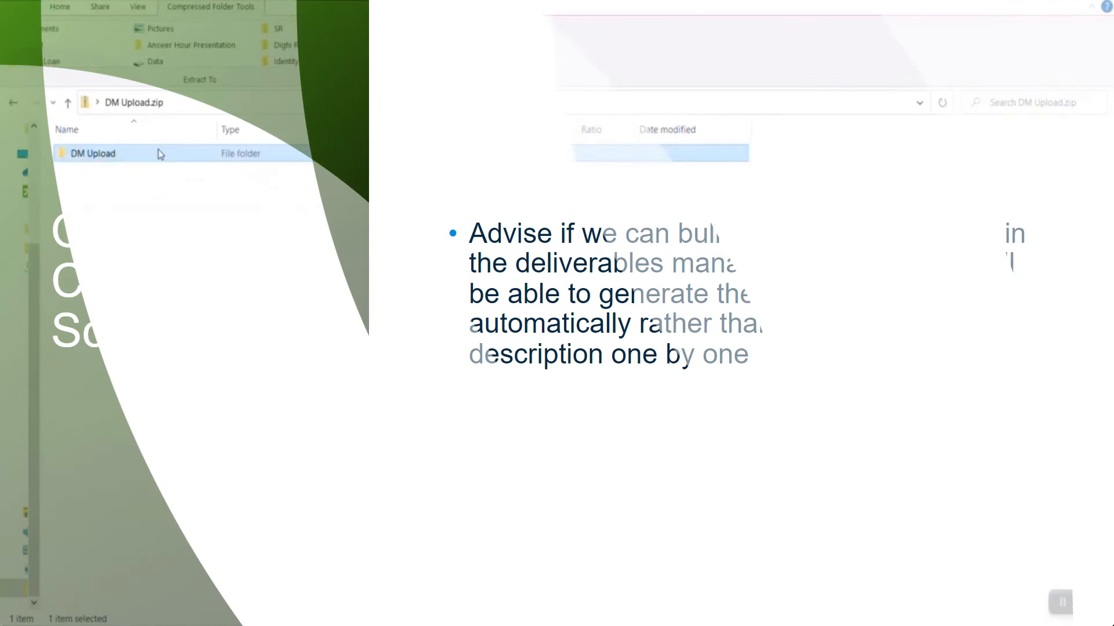
# Open AttributeTemplateSetXls-Modified.xlsx from the DM Upload folder inside the ZIP.
pyautogui.doubleClick(93, 153)
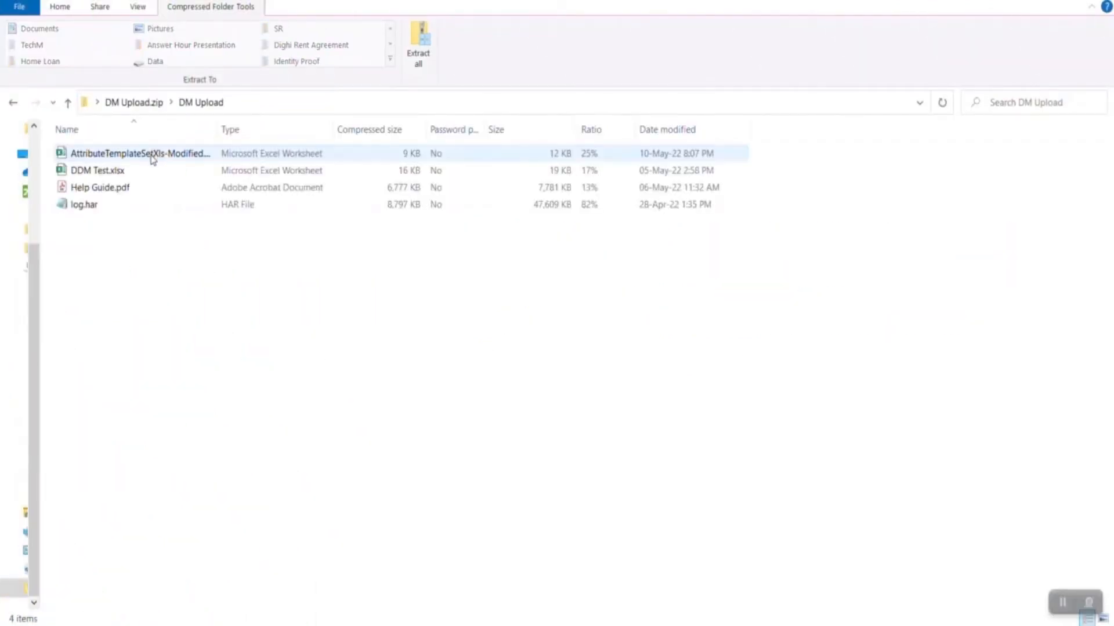
pyautogui.click(100, 187)
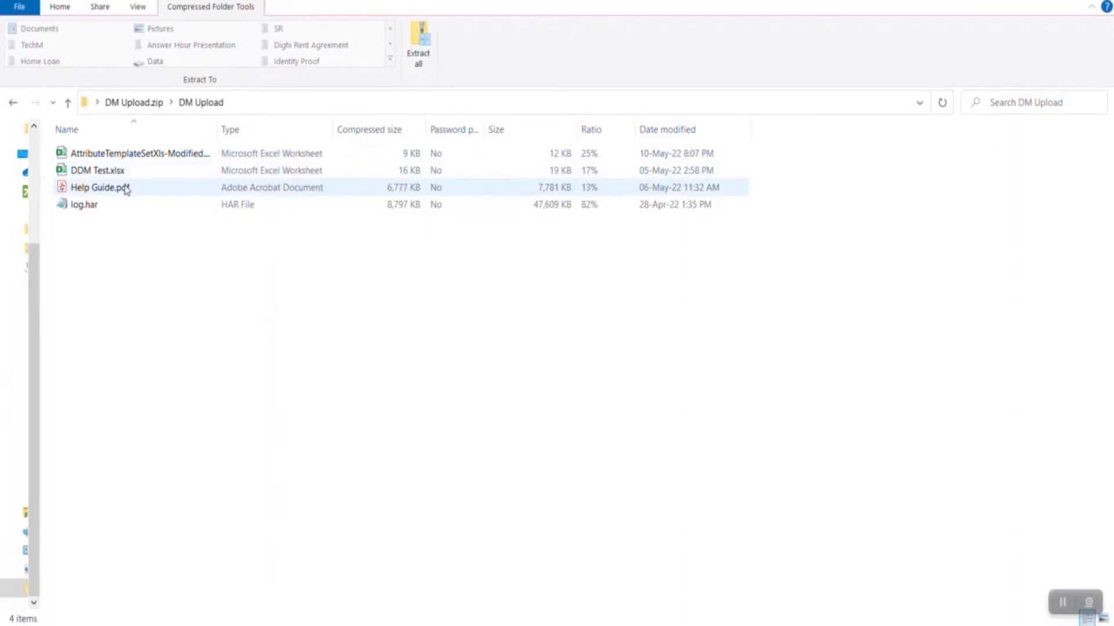
pyautogui.click(140, 153)
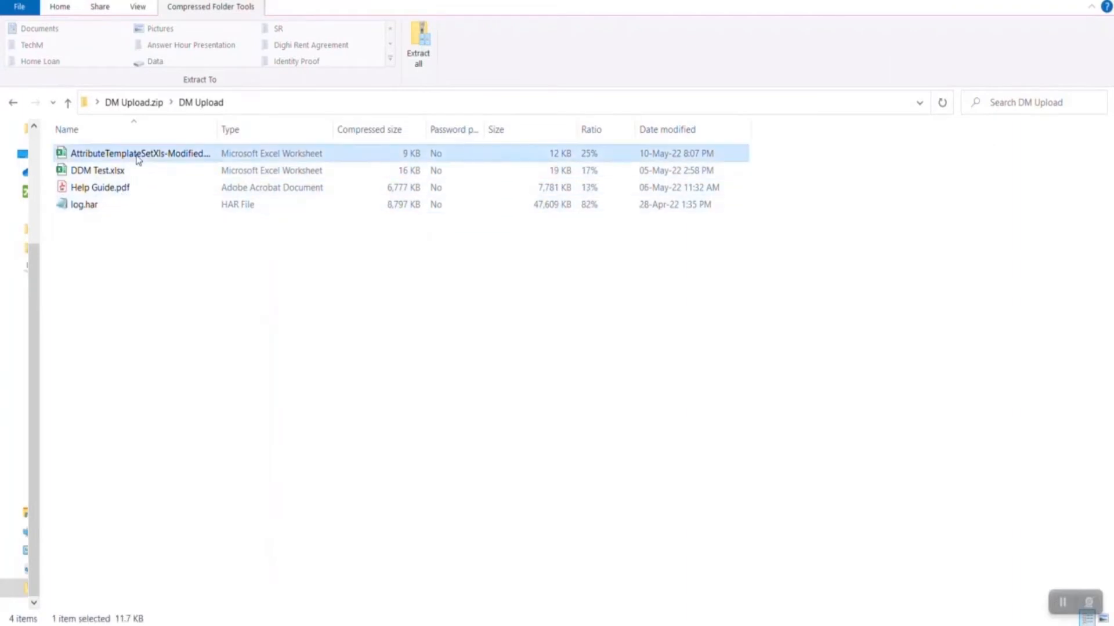
pyautogui.doubleClick(140, 153)
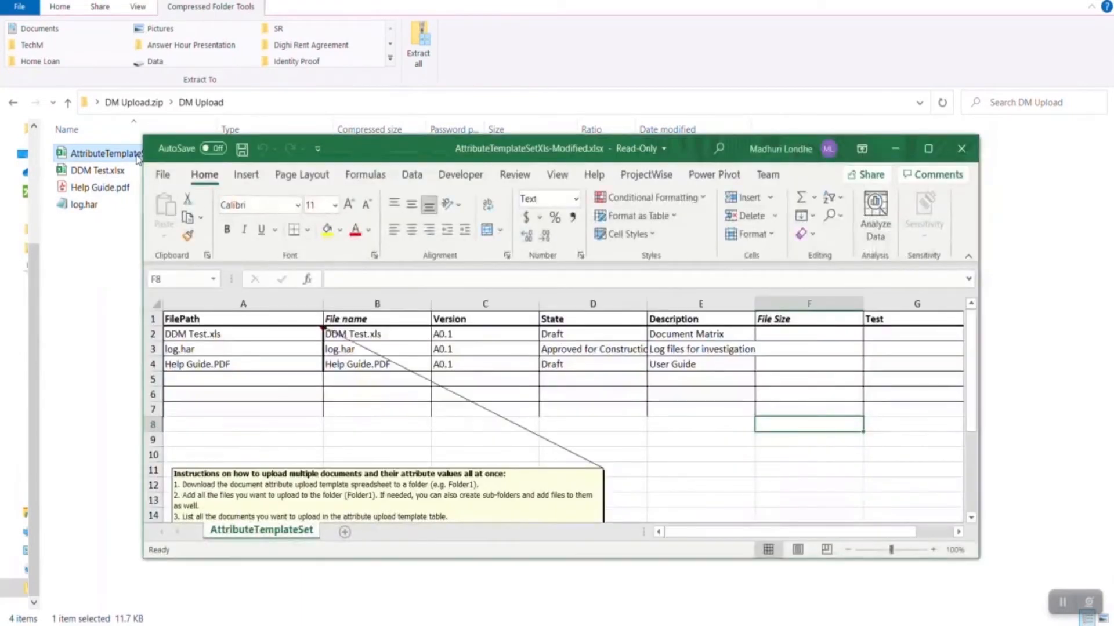
pyautogui.moveTo(244, 320)
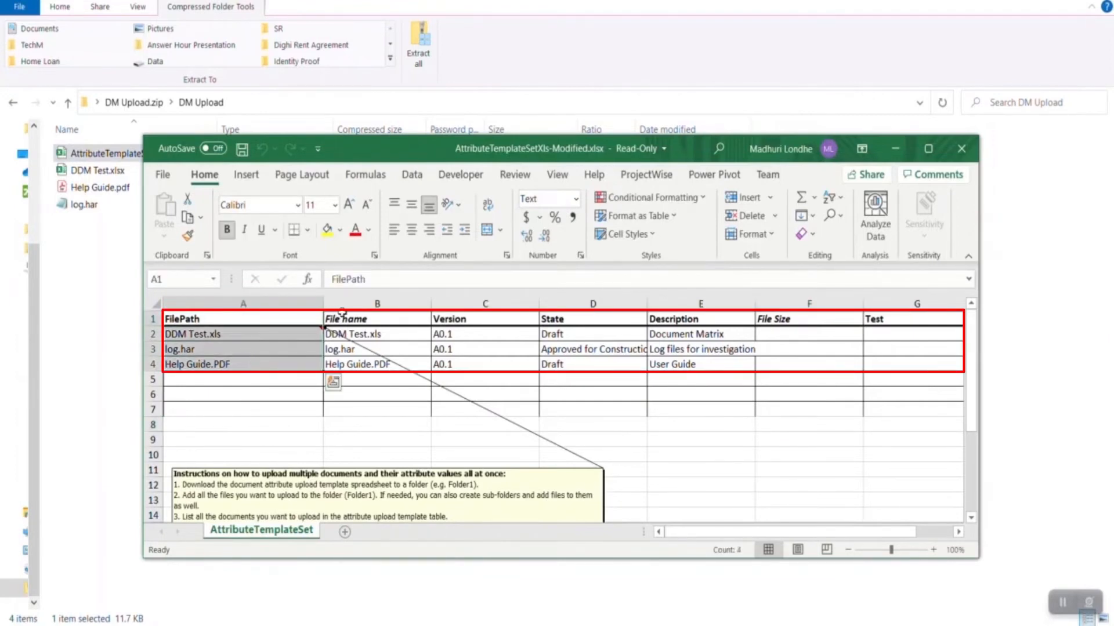
# Review the template's File name, Version and State columns and the upload instructions note.
pyautogui.click(377, 318)
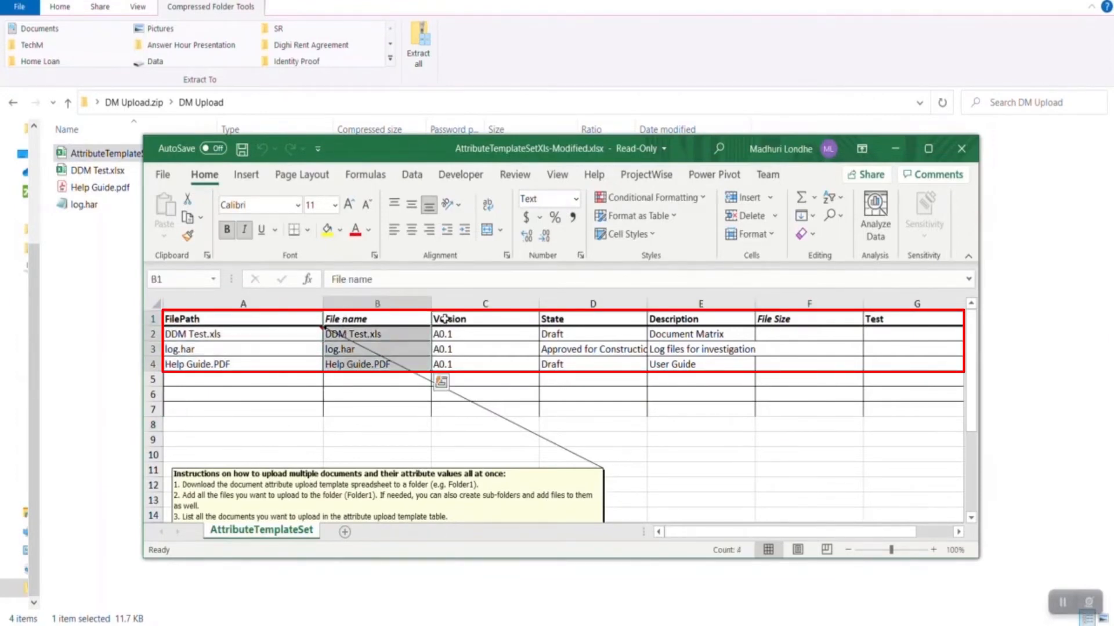
pyautogui.click(485, 318)
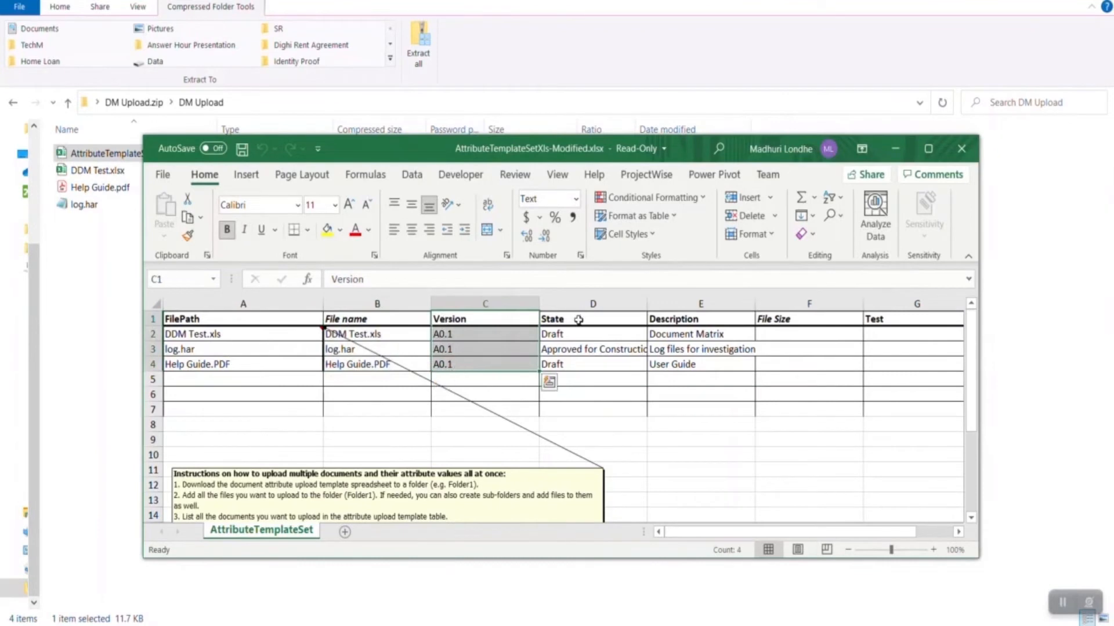
pyautogui.click(593, 318)
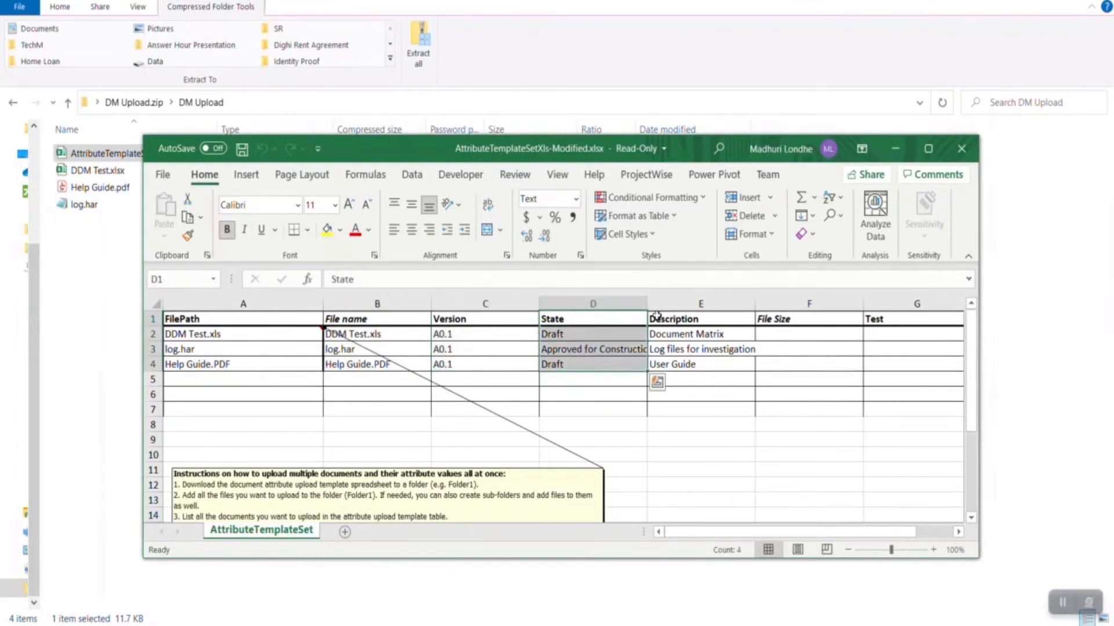
pyautogui.click(700, 317)
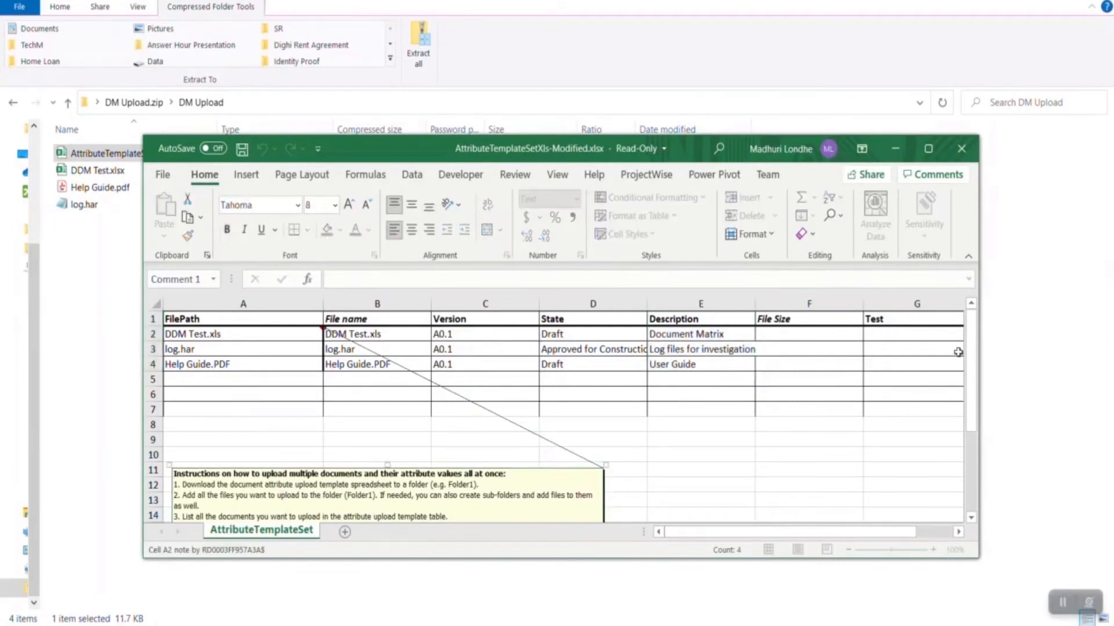
pyautogui.scroll(-3)
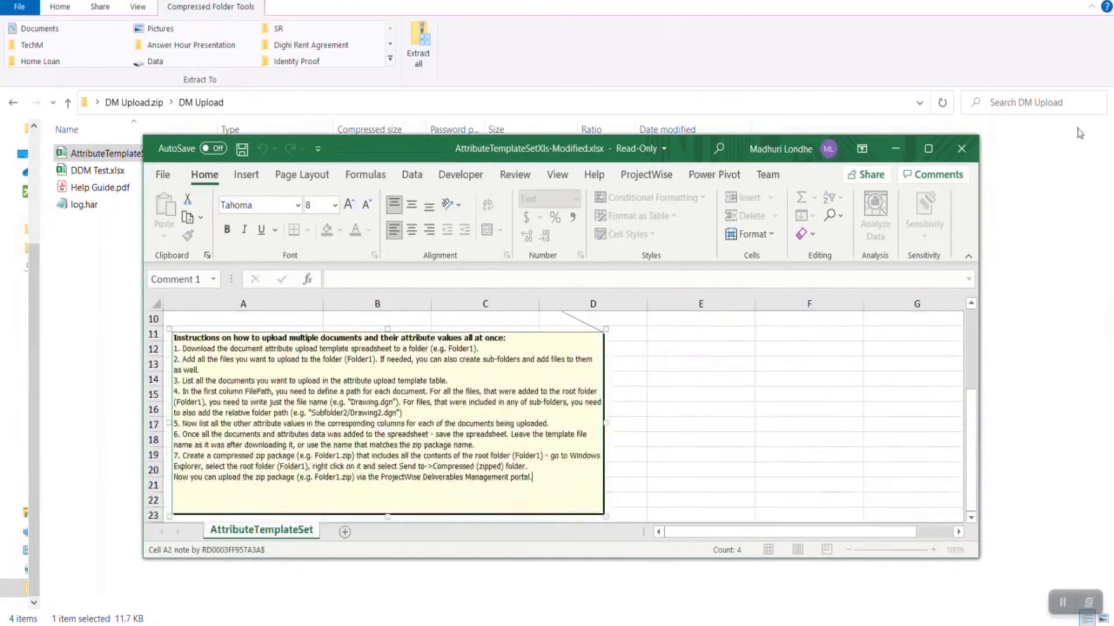
# Close the template workbook without saving and start a new transmittal in Deliverables Management.
pyautogui.click(961, 149)
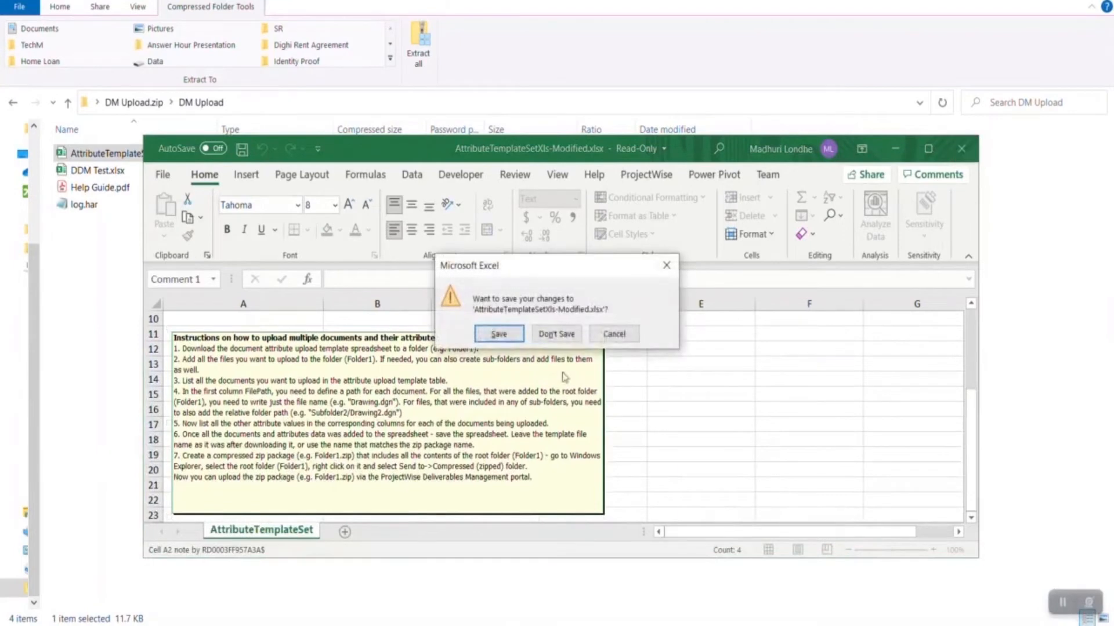
pyautogui.click(555, 334)
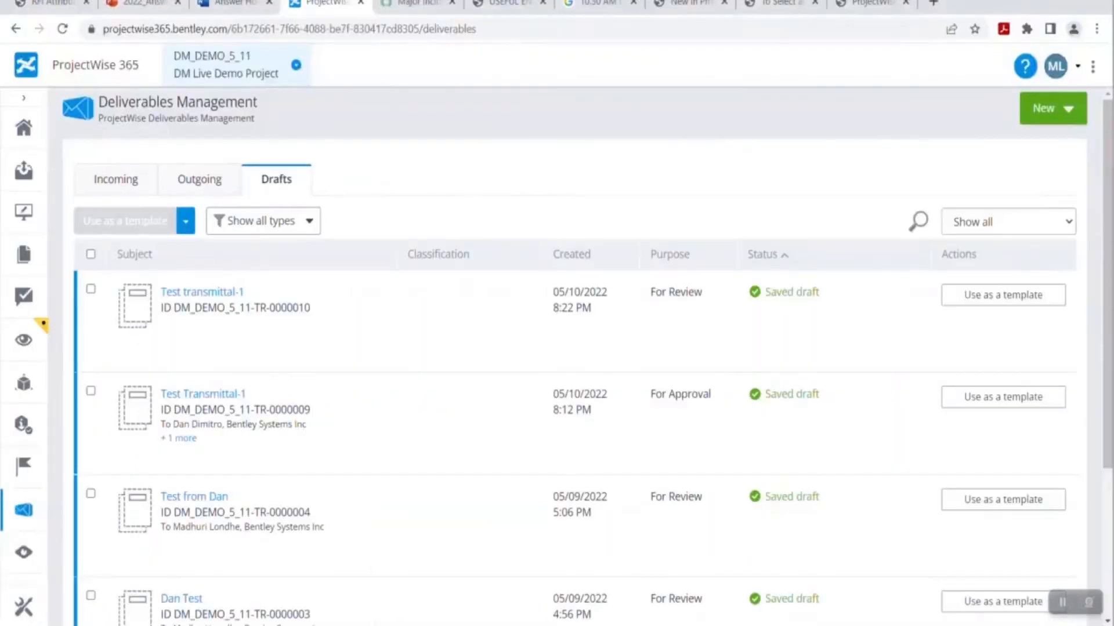
pyautogui.click(1052, 107)
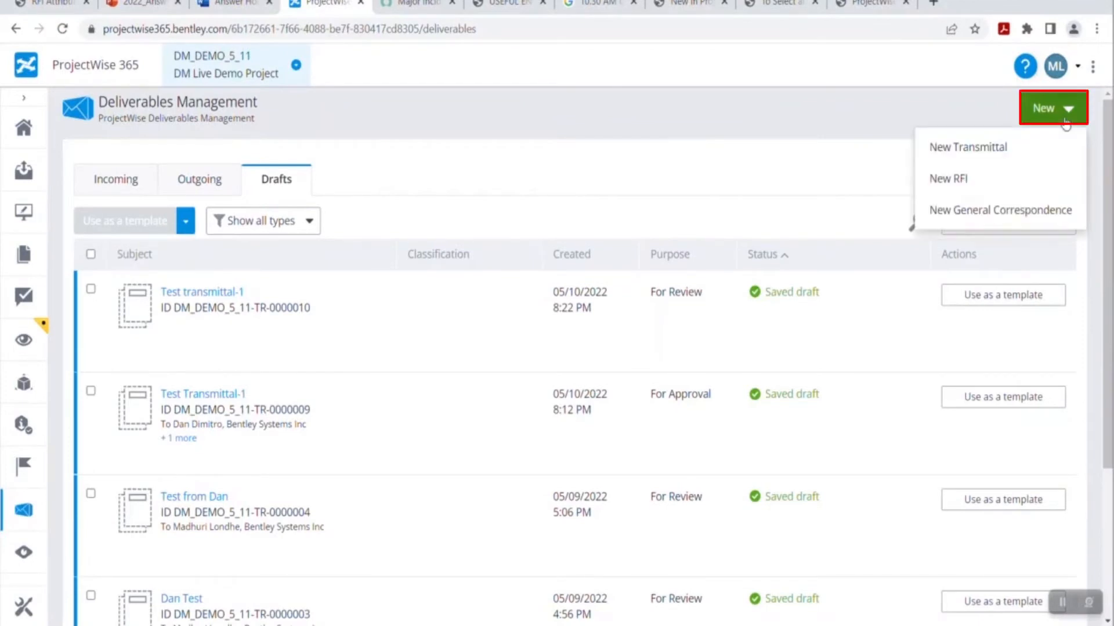
pyautogui.click(968, 147)
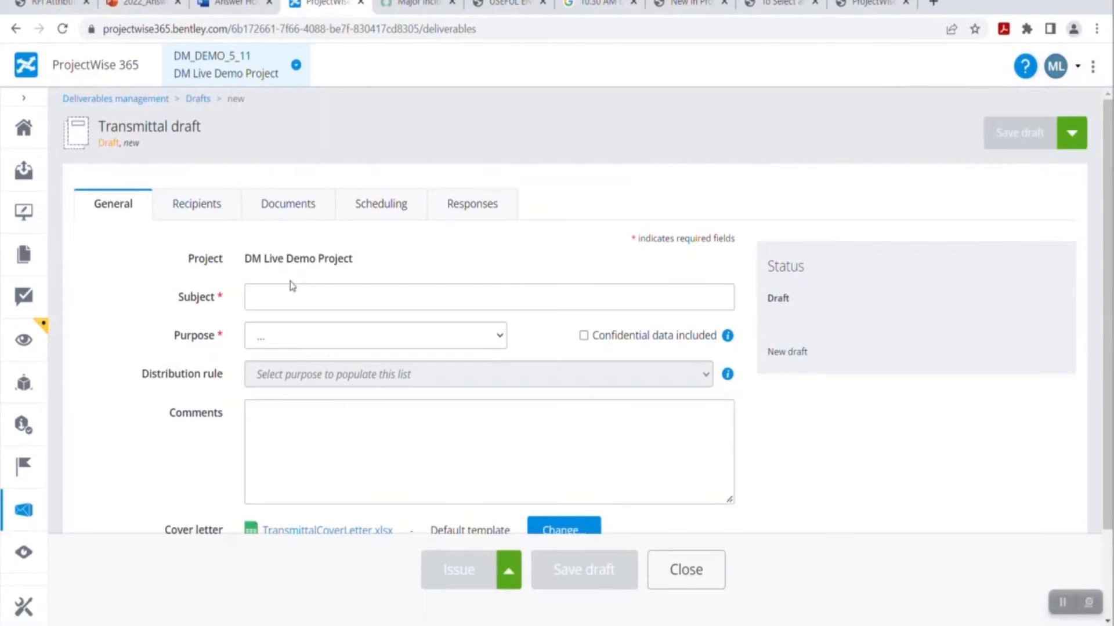
# Enter subject 'Test Transmittal - 1', purpose For Approval and comment 'Test' on the General tab.
pyautogui.write('Test')
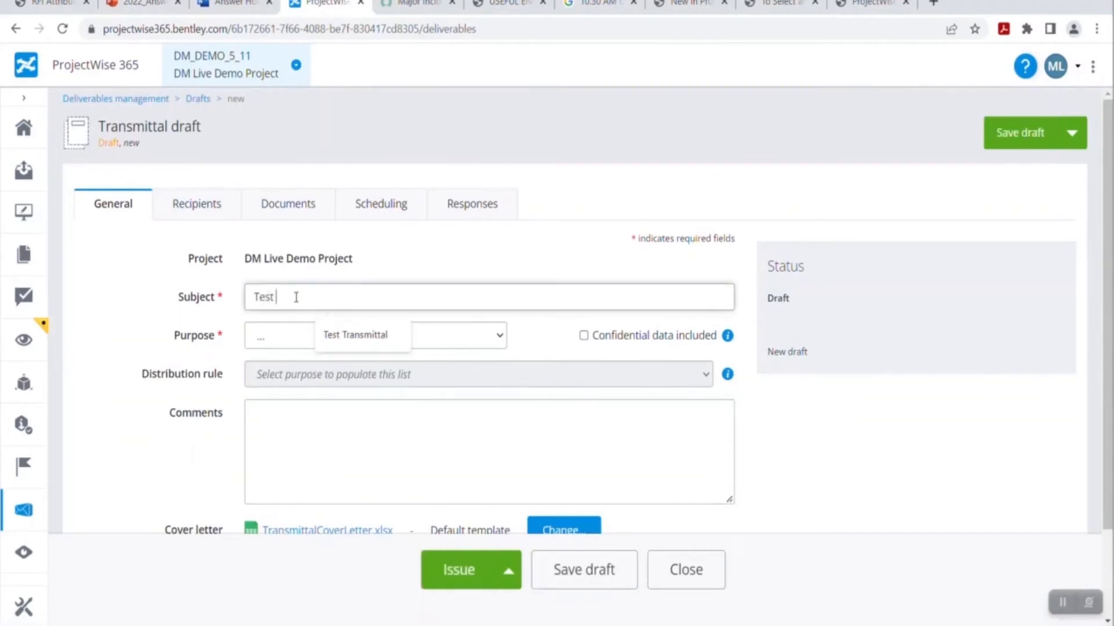
pyautogui.write('Transmittal - 1')
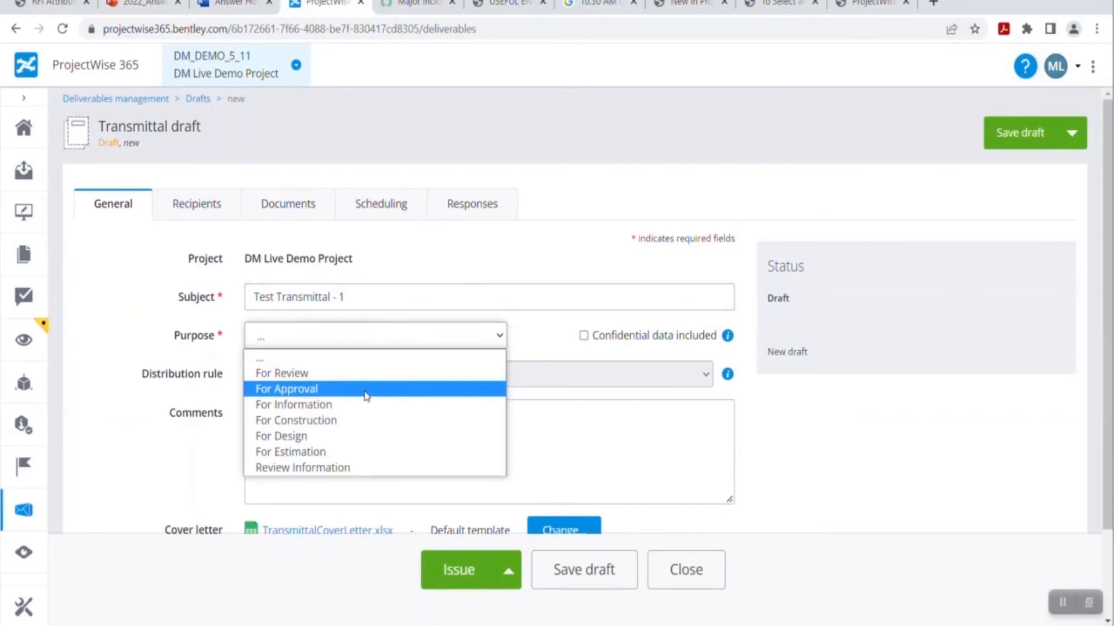
pyautogui.click(287, 389)
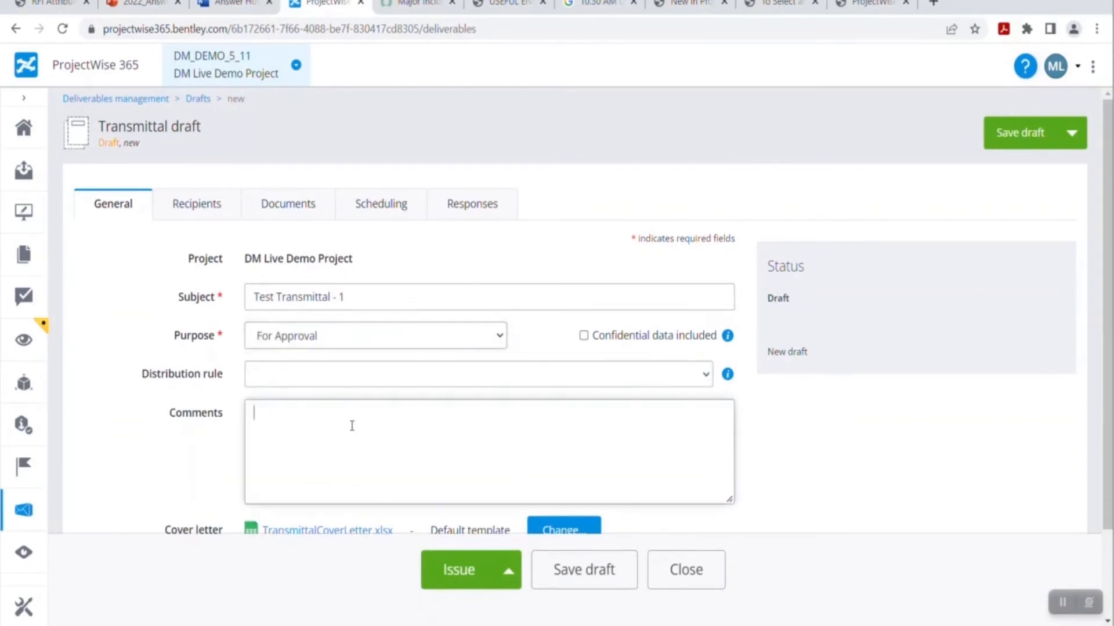
pyautogui.write('T')
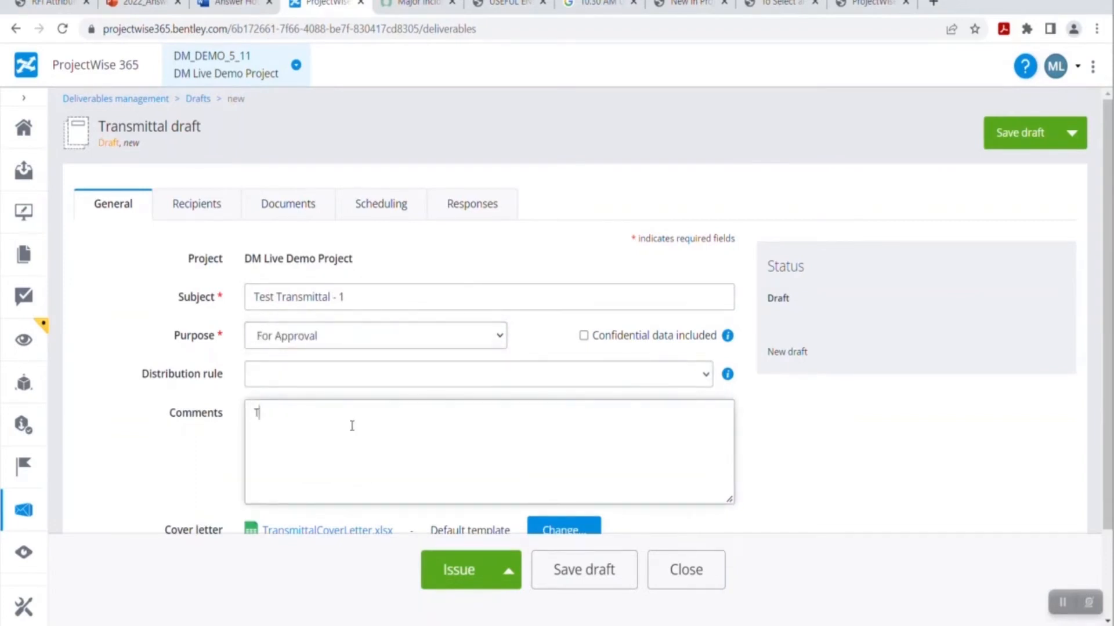
pyautogui.write('est')
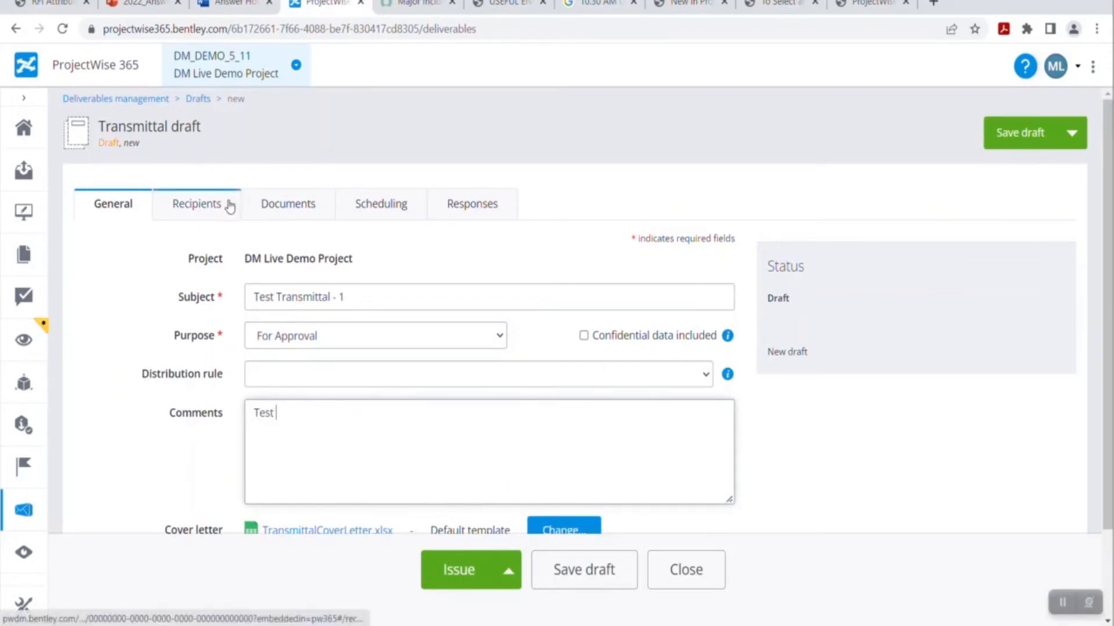
# Add the first listed Bentley Systems project manager as recipient of the transmittal.
pyautogui.click(197, 204)
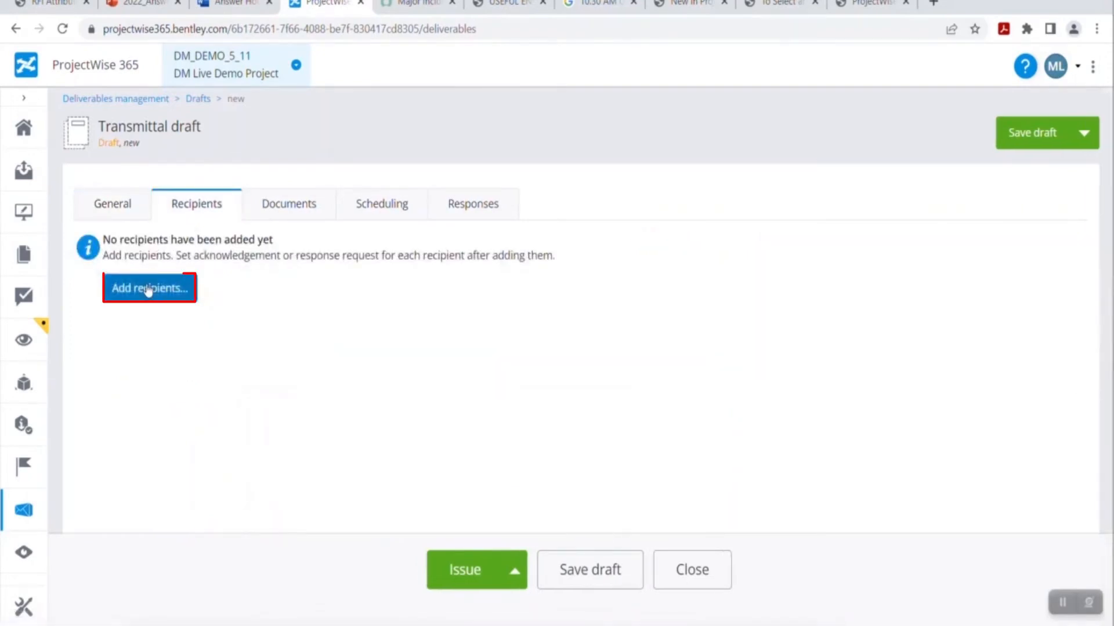
pyautogui.click(149, 287)
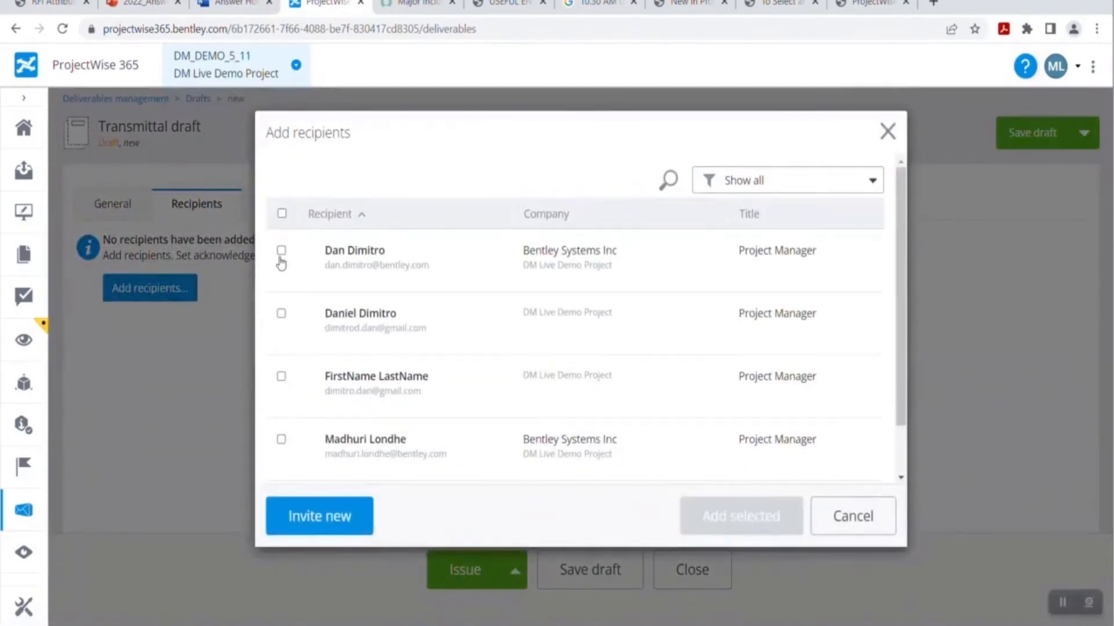
pyautogui.click(281, 251)
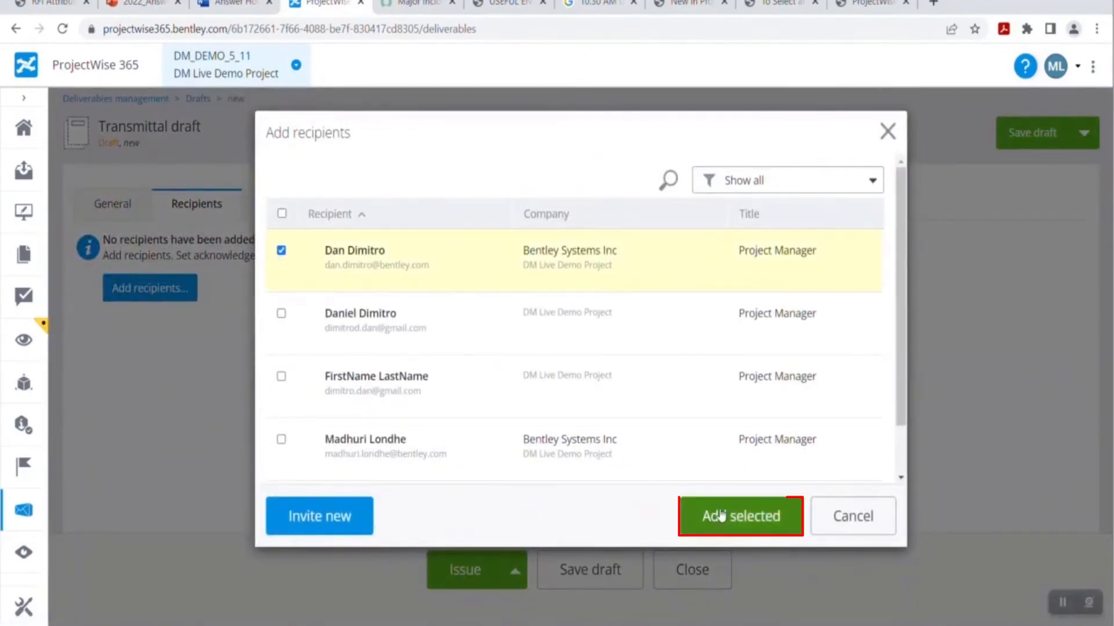
pyautogui.click(740, 516)
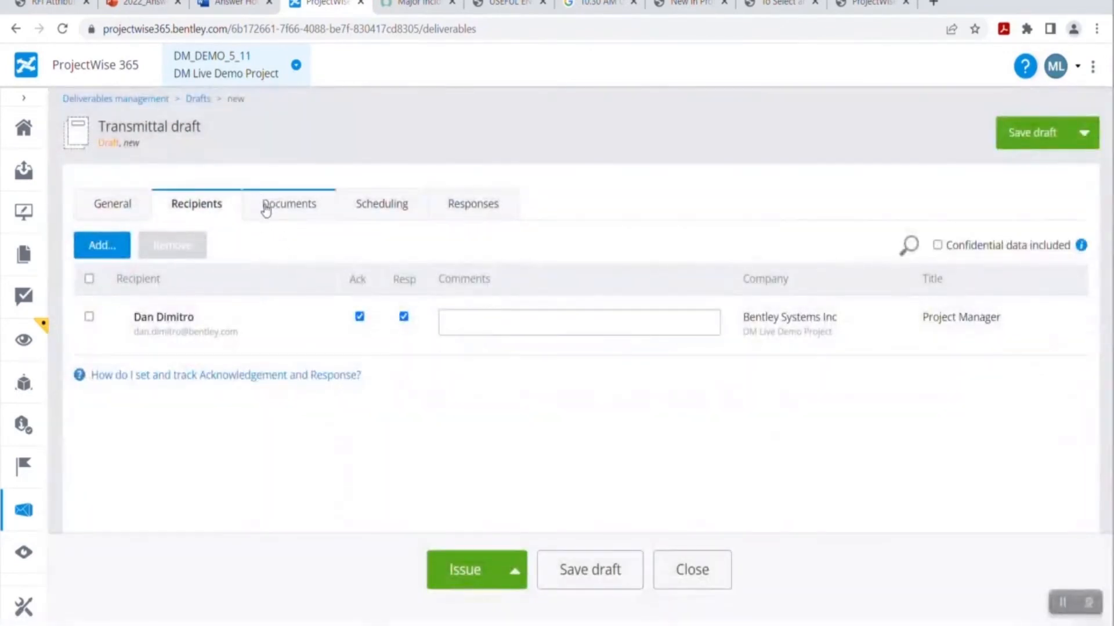
# Save the transmittal draft from the Documents tab, giving it ID DM_DEMO_5_11-TR-0000011.
pyautogui.click(287, 204)
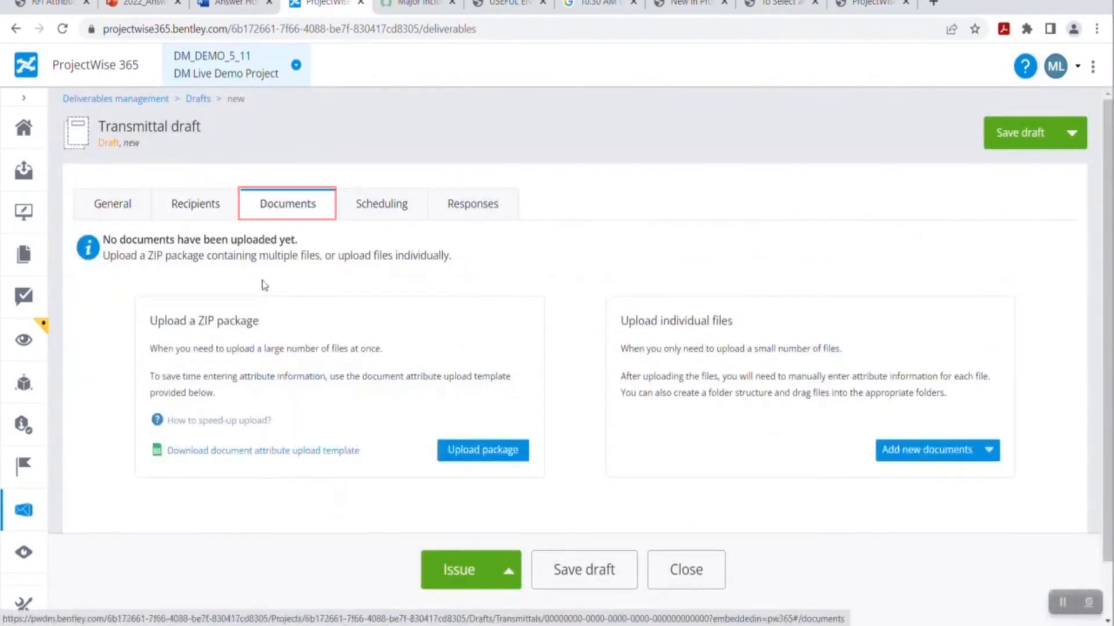
pyautogui.doubleClick(204, 320)
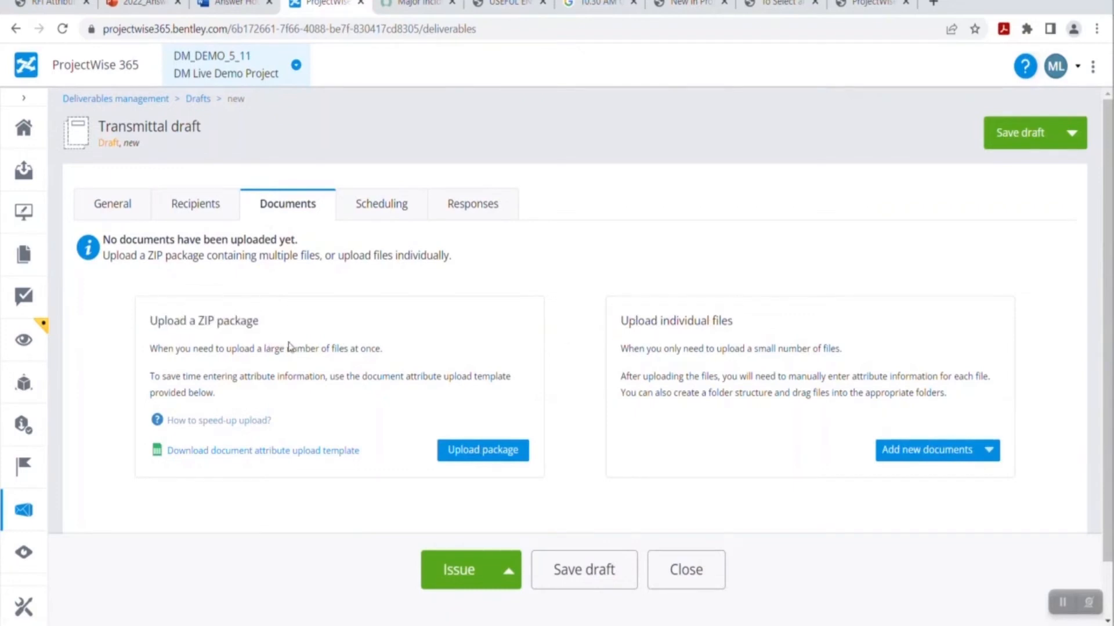
pyautogui.click(584, 570)
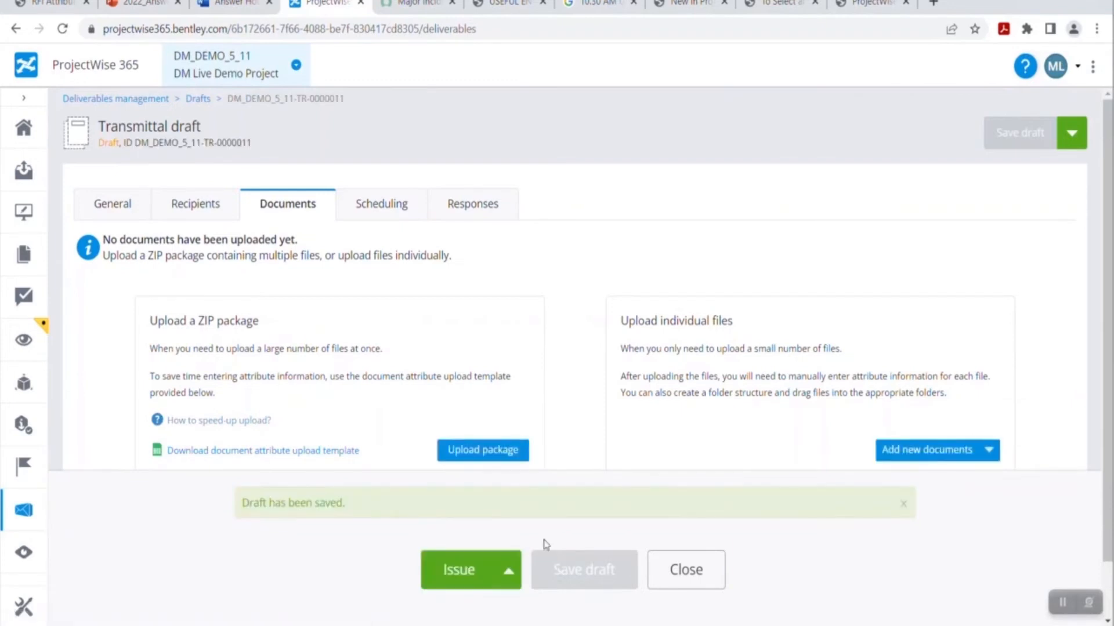
# Upload the DM Upload.zip package, adding DDM Test.xlsx, Help Guide.pdf and log.har to the transmittal.
pyautogui.click(482, 450)
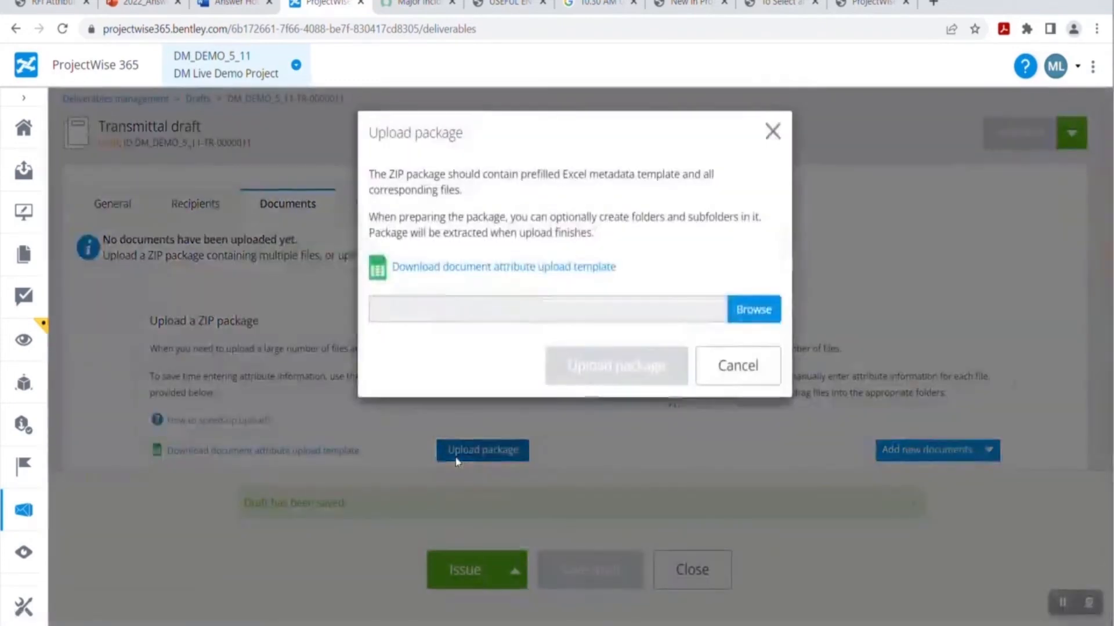
pyautogui.moveTo(365, 227)
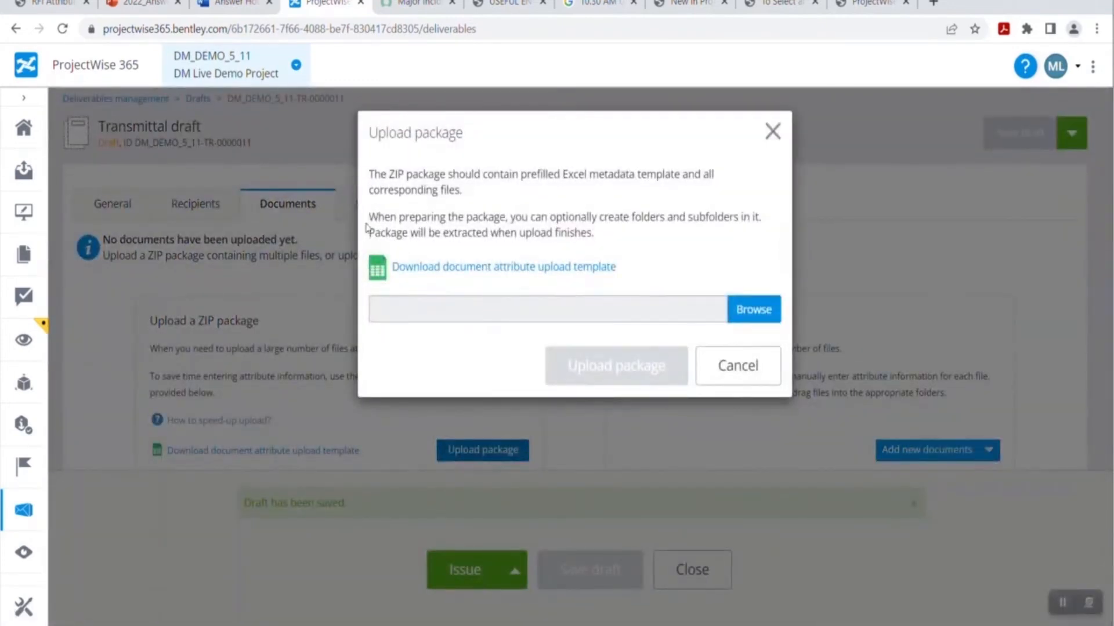
pyautogui.moveTo(502, 270)
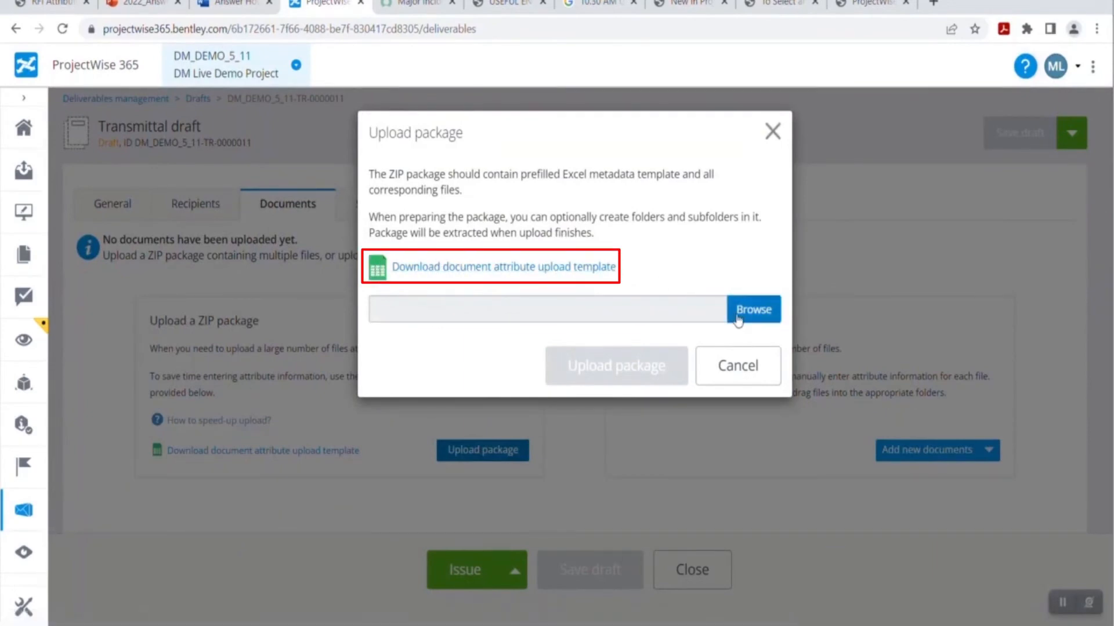
pyautogui.click(751, 308)
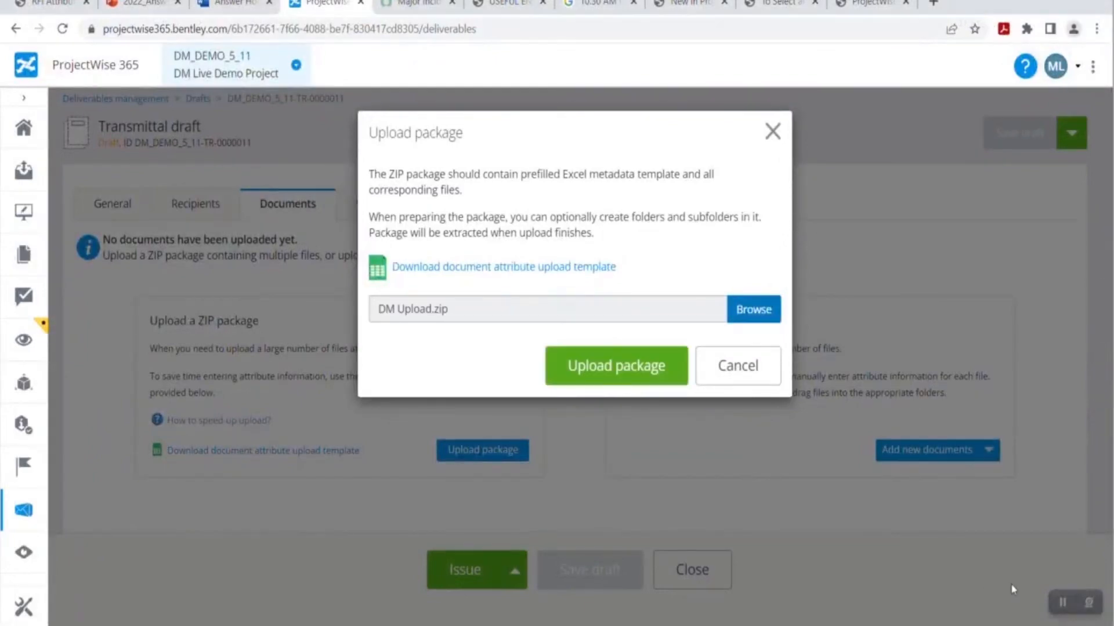
pyautogui.click(615, 366)
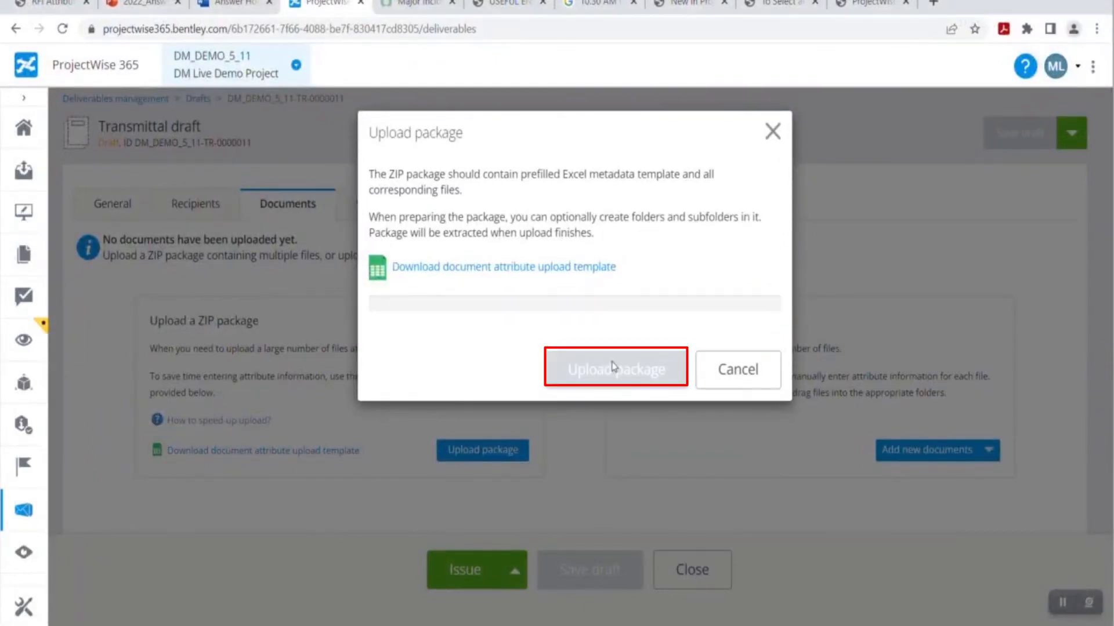
pyautogui.click(615, 368)
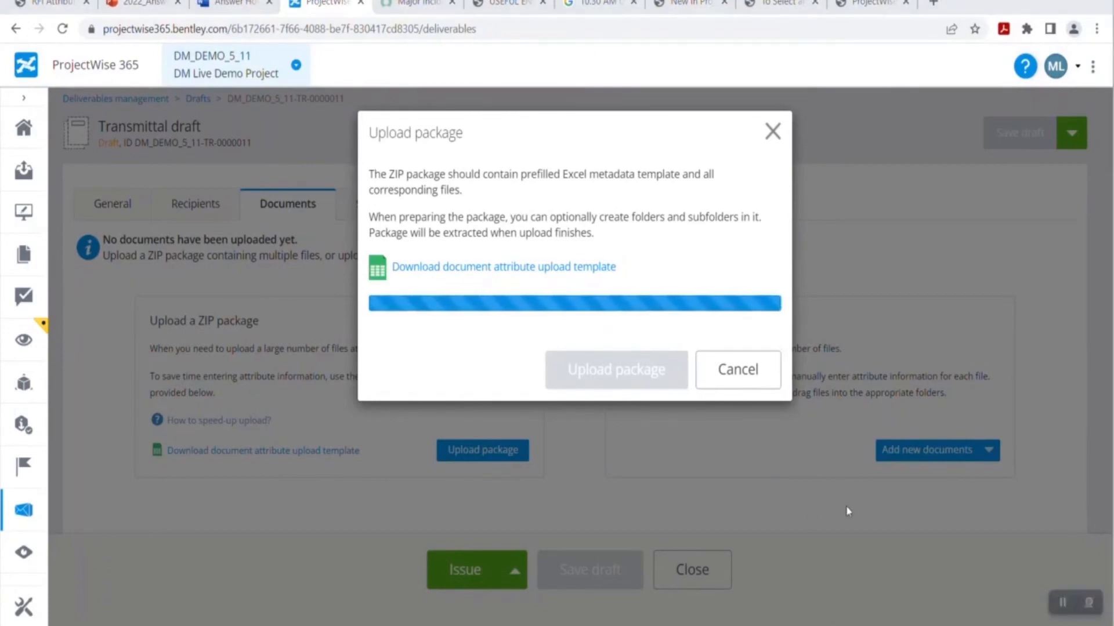
pyautogui.click(616, 368)
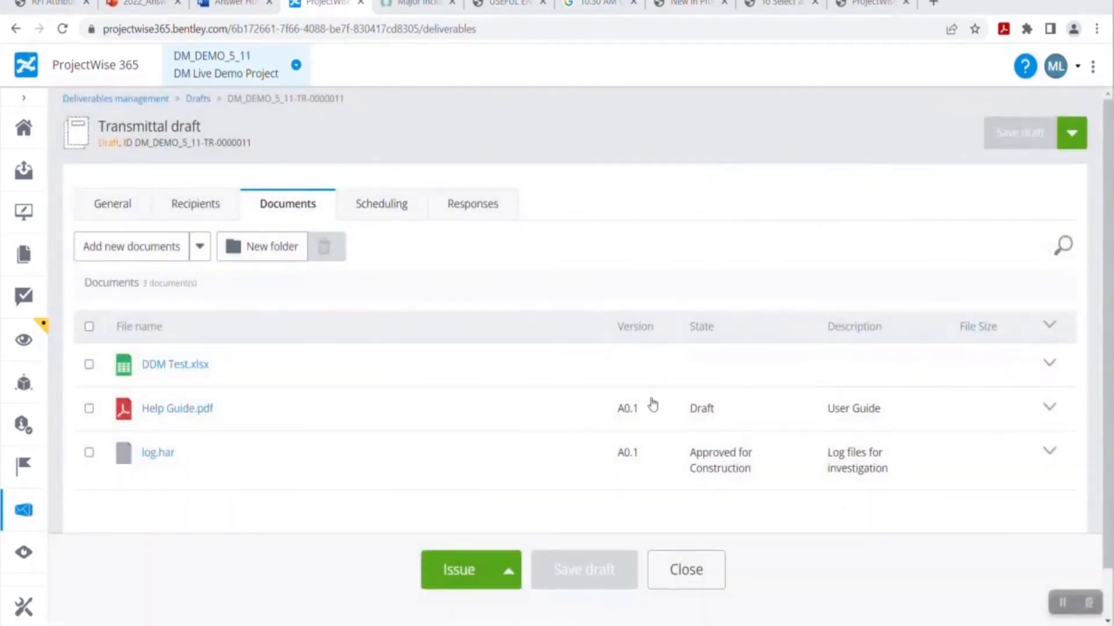
# Expand Help Guide.pdf and log.har to check their version, state and description attributes.
pyautogui.click(1049, 408)
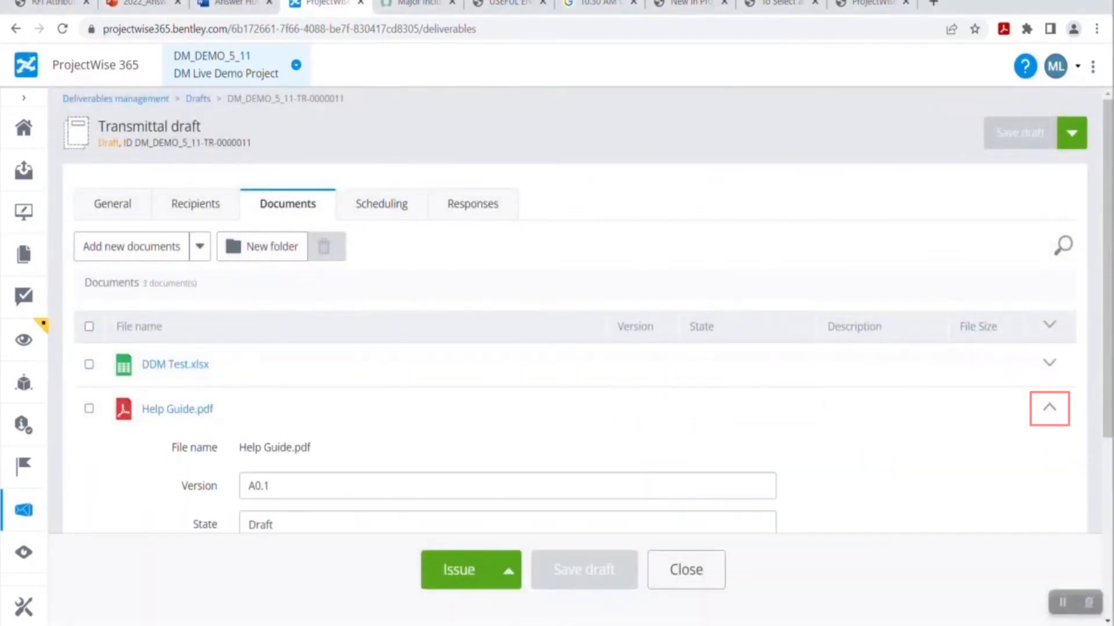
pyautogui.scroll(-3)
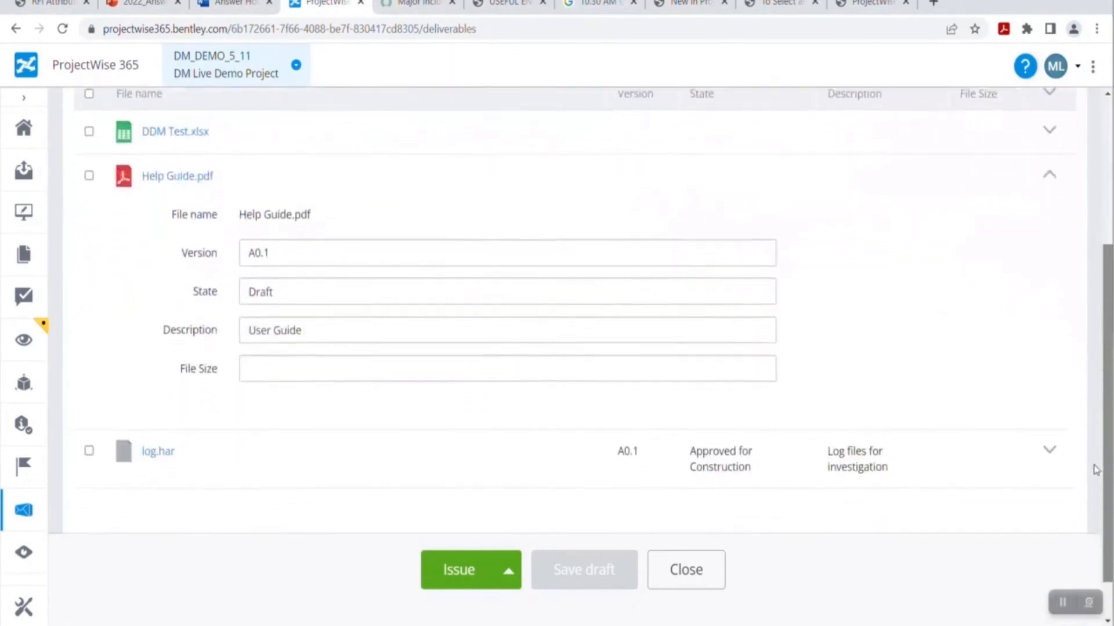
pyautogui.scroll(-3)
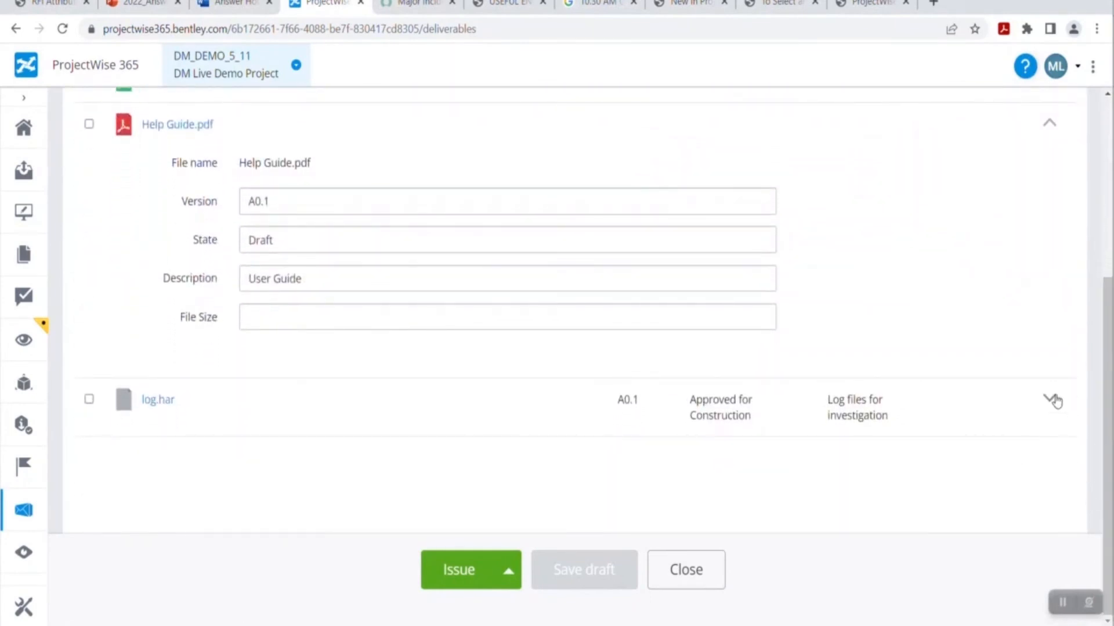
pyautogui.click(1054, 399)
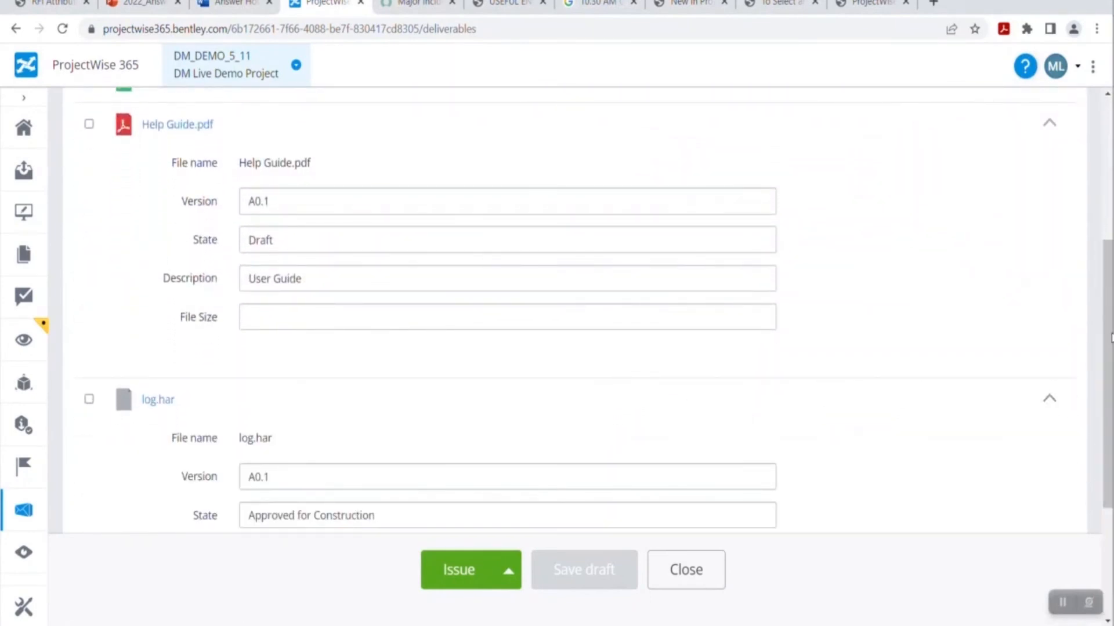
pyautogui.scroll(-3)
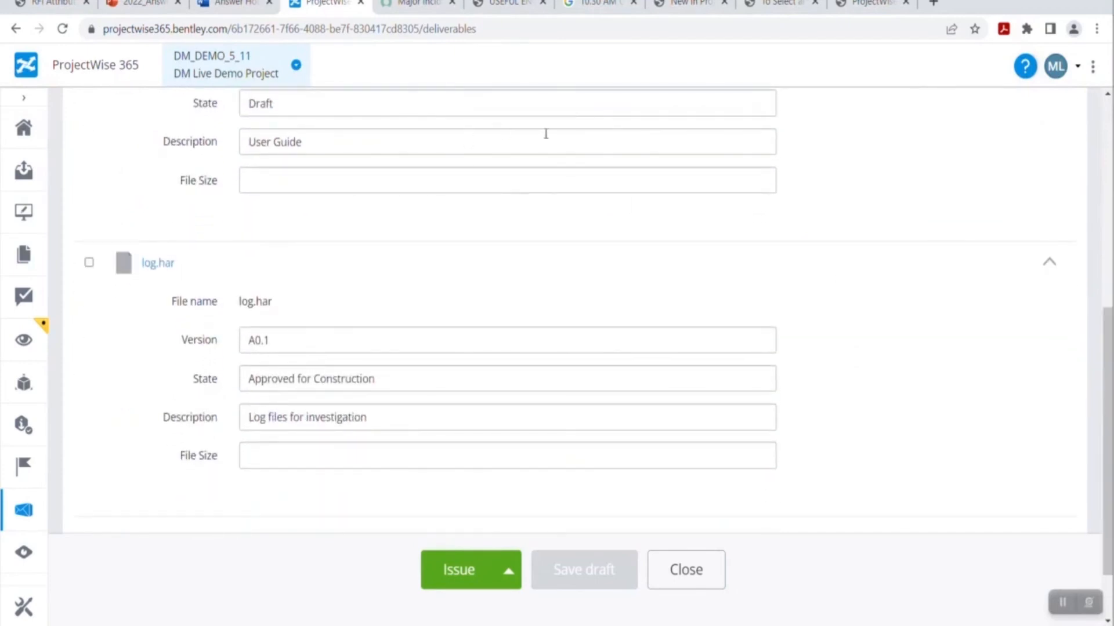
pyautogui.moveTo(595, 454)
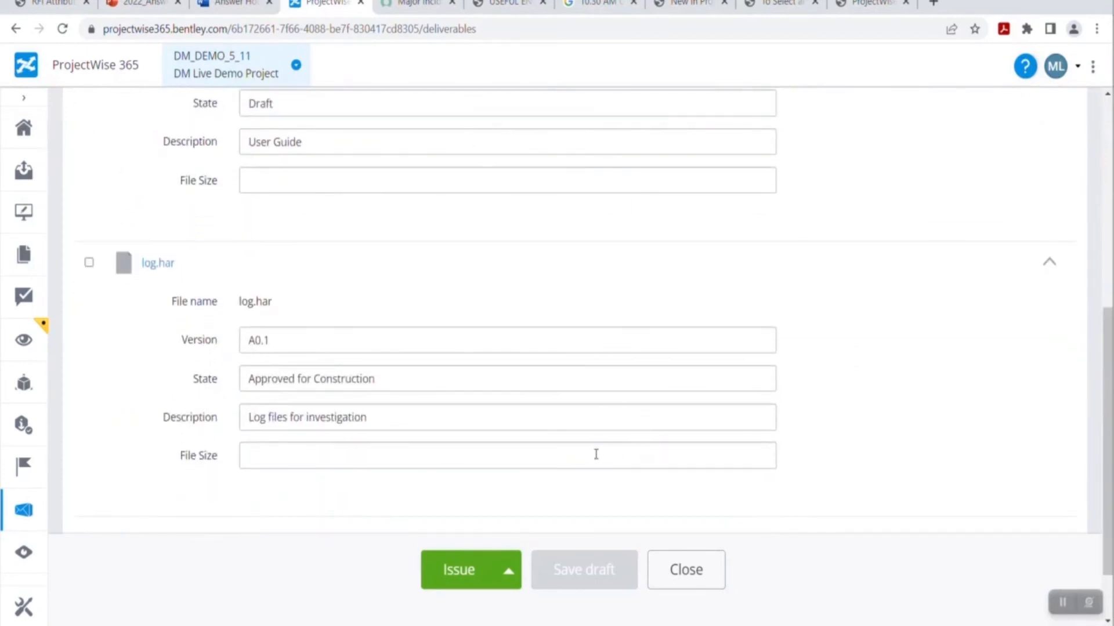
pyautogui.moveTo(611, 482)
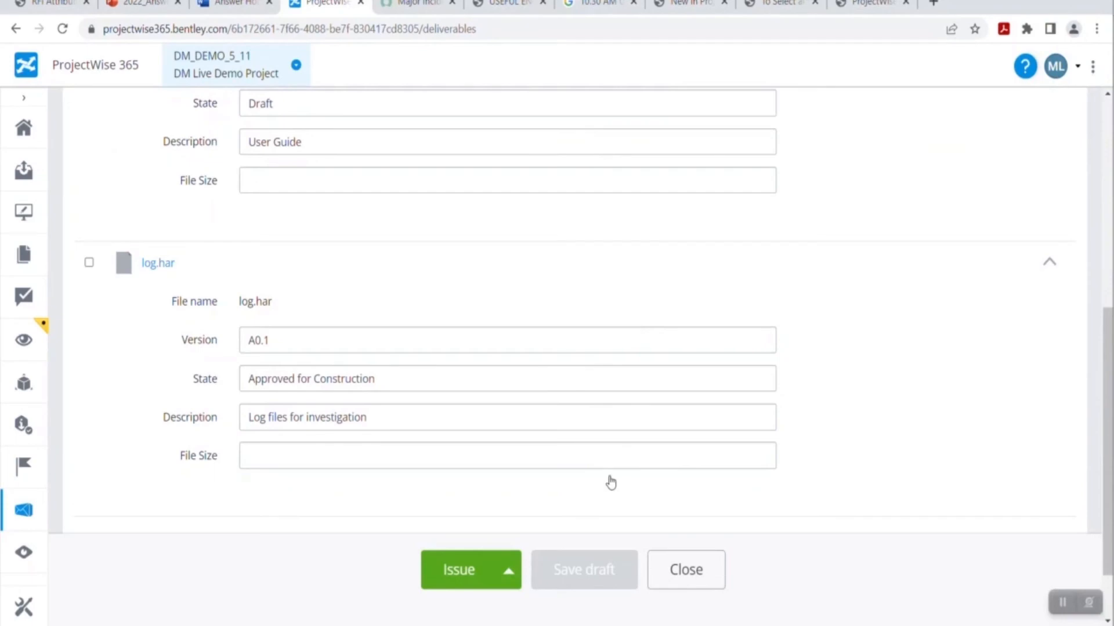